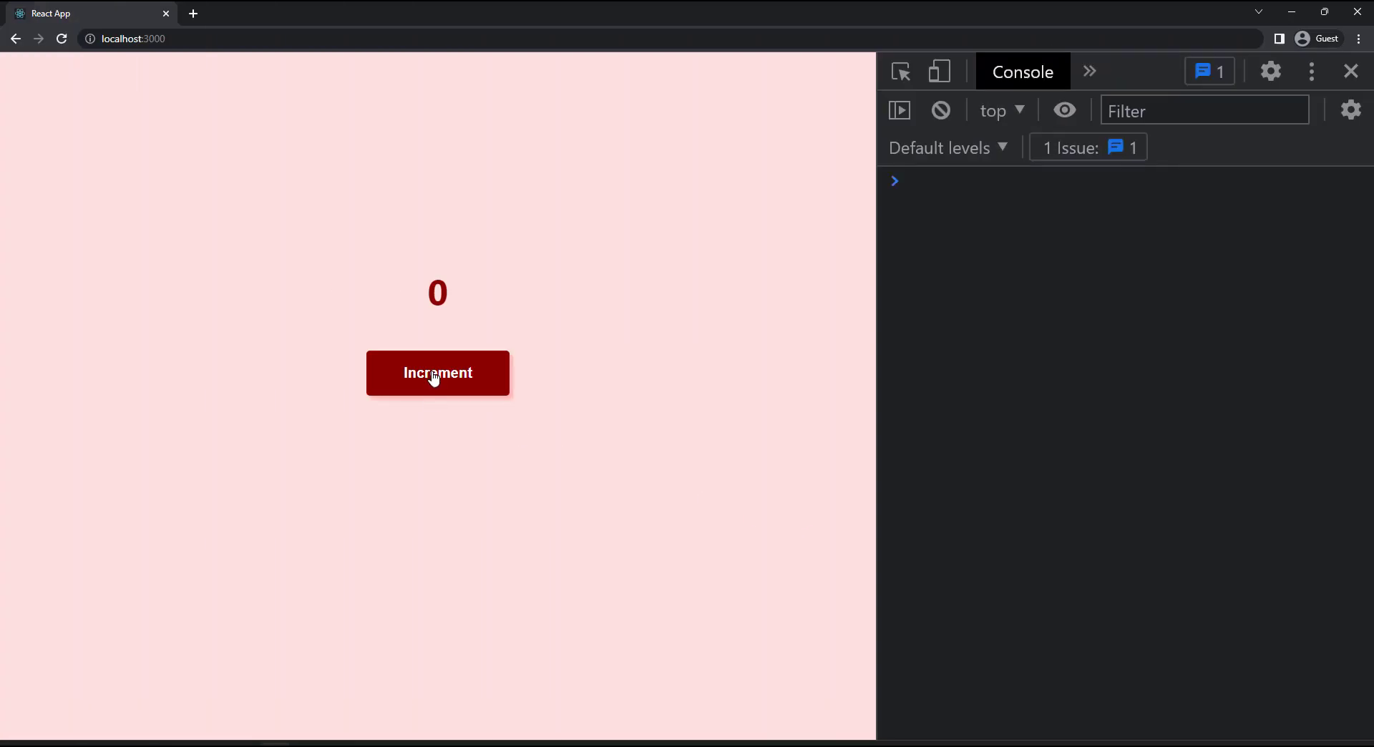
- Increment the counter repeatedly so the console logs 1–9 while the page shows 0
{"action": "left_click", "coordinate": [438, 372]}
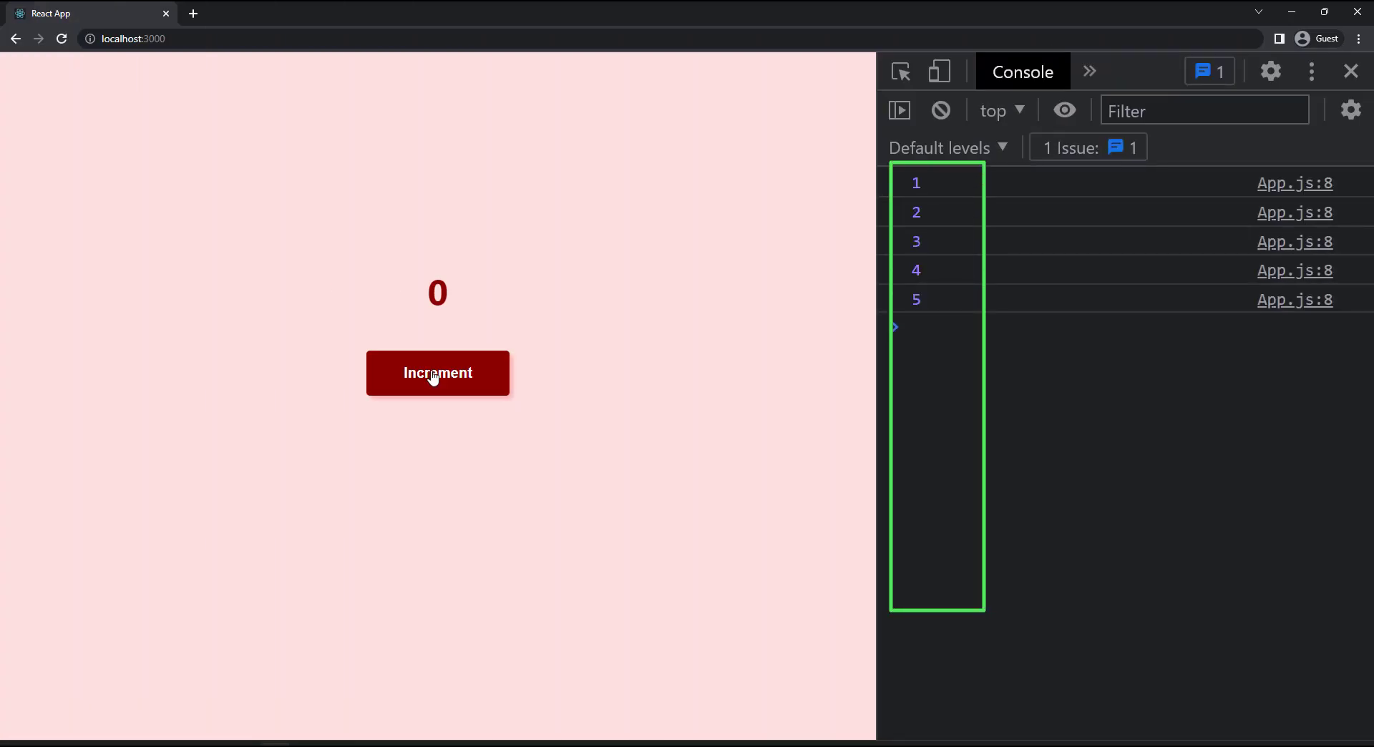
{"action": "left_click", "coordinate": [436, 372]}
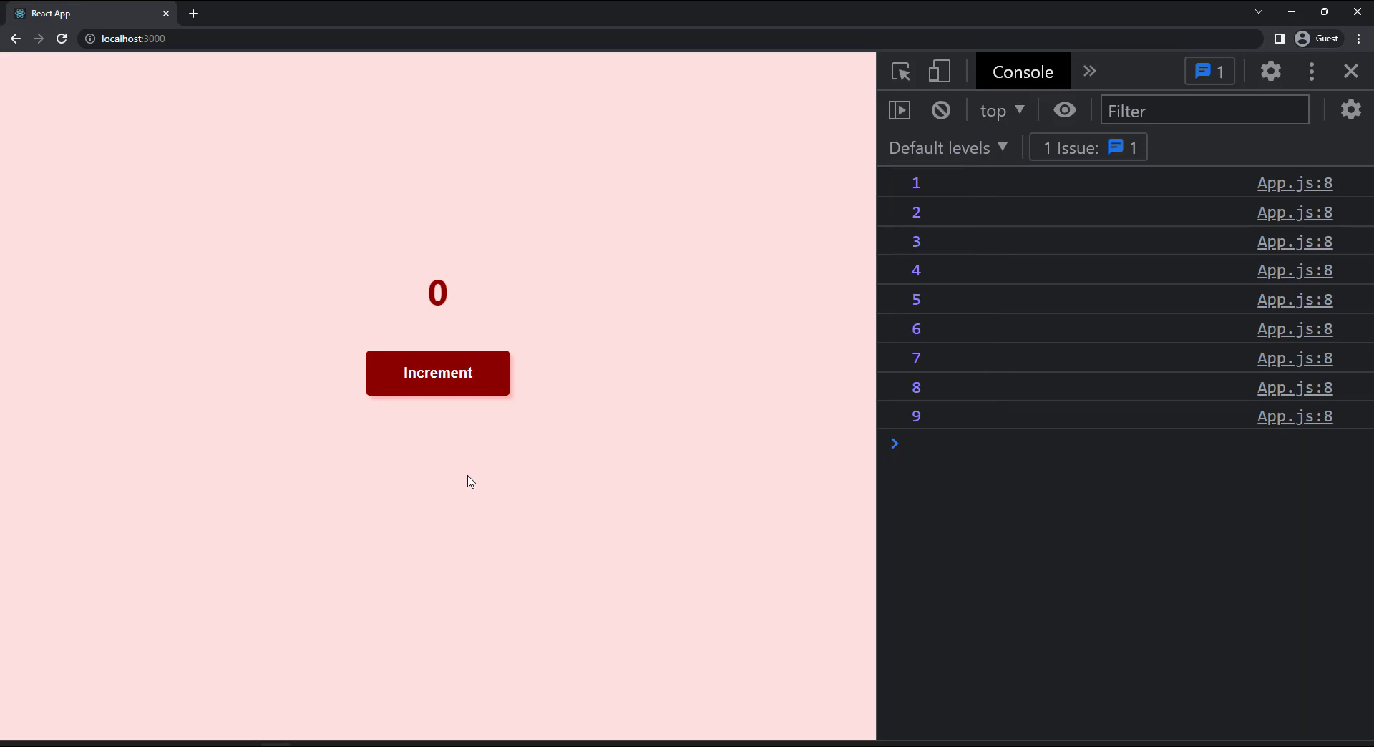
{"action": "mouse_move", "coordinate": [442, 455]}
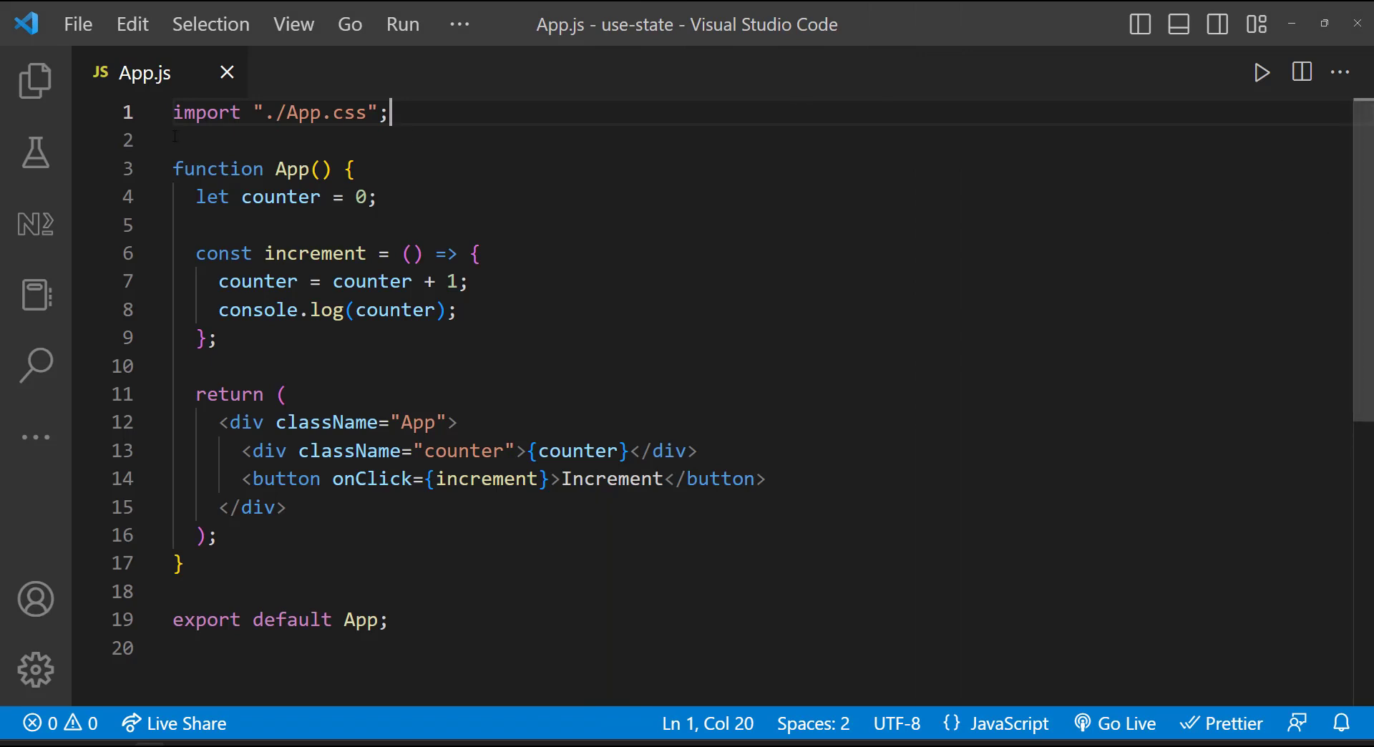
- Add import { useState } from 'react'; at the top of App.js
{"action": "key", "text": "Enter"}
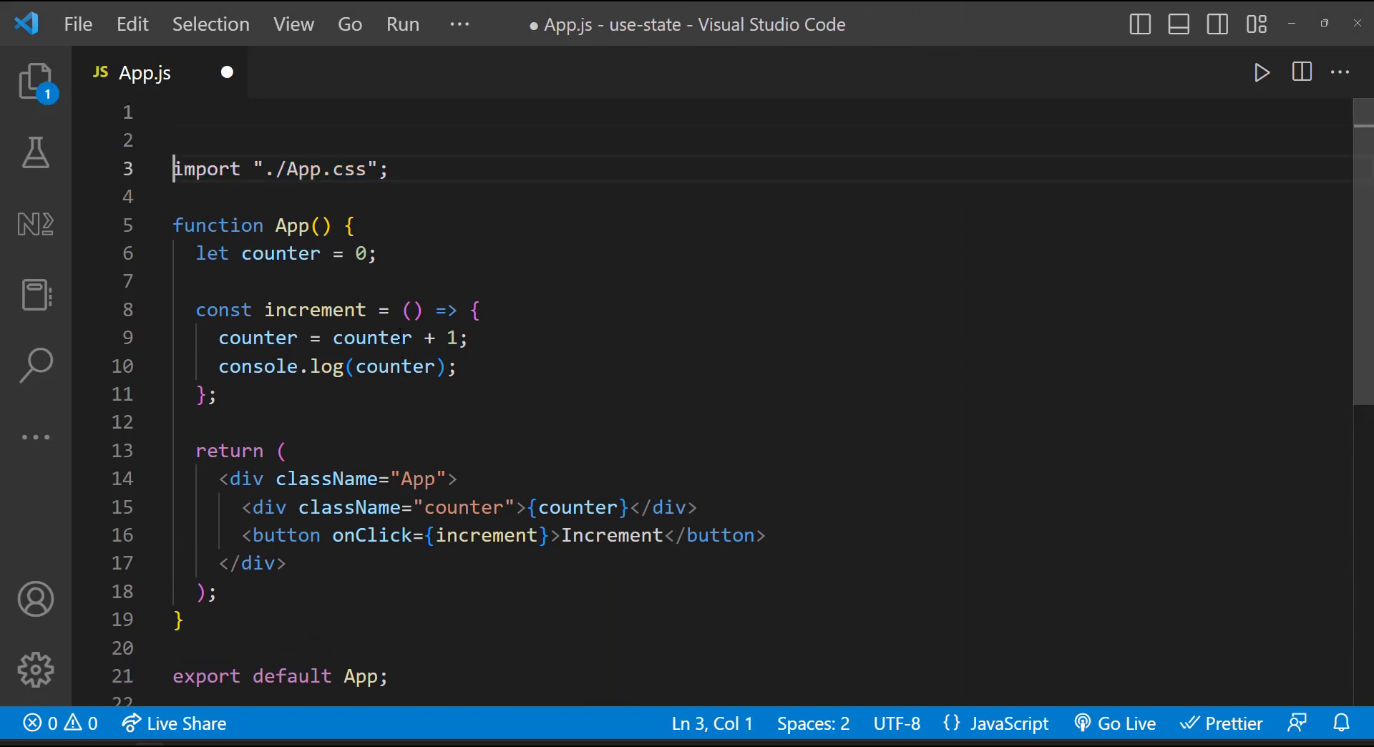
{"action": "type", "text": "import"}
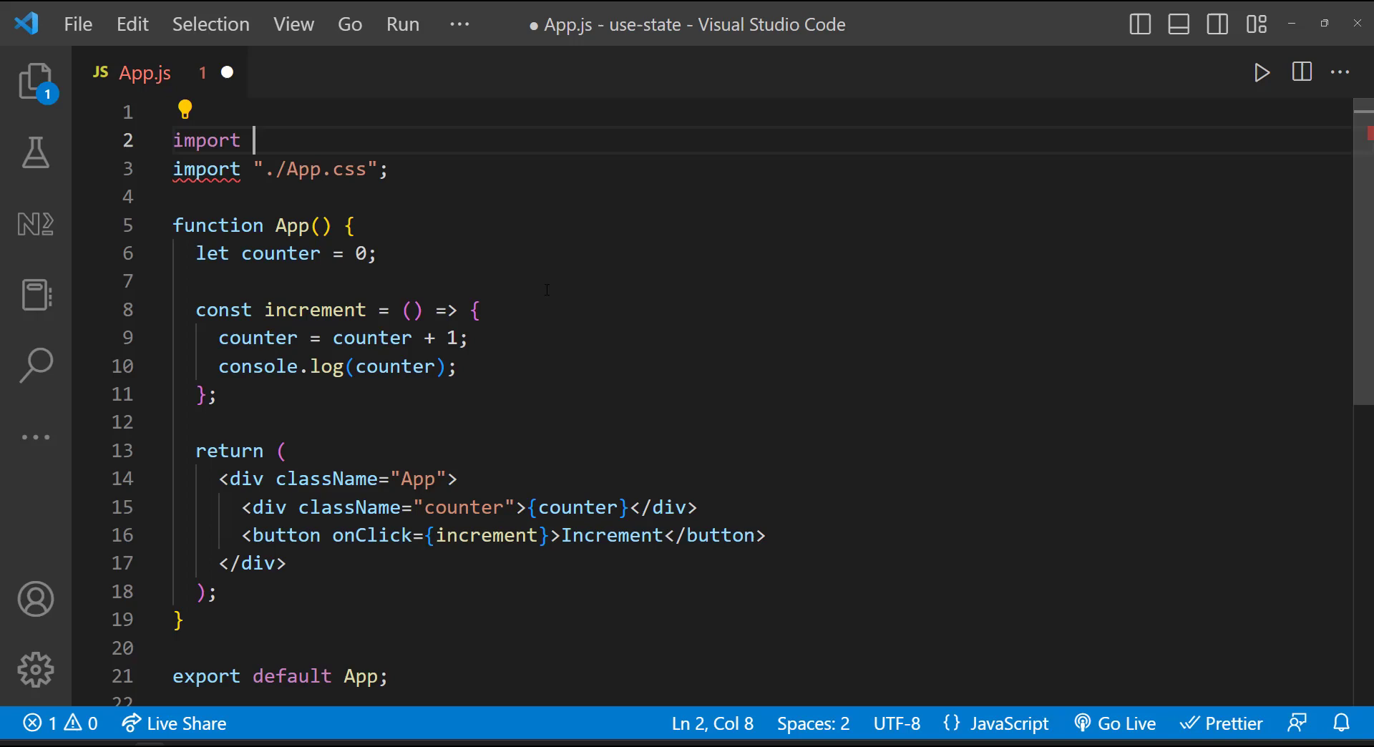
{"action": "type", "text": "{ useState }"}
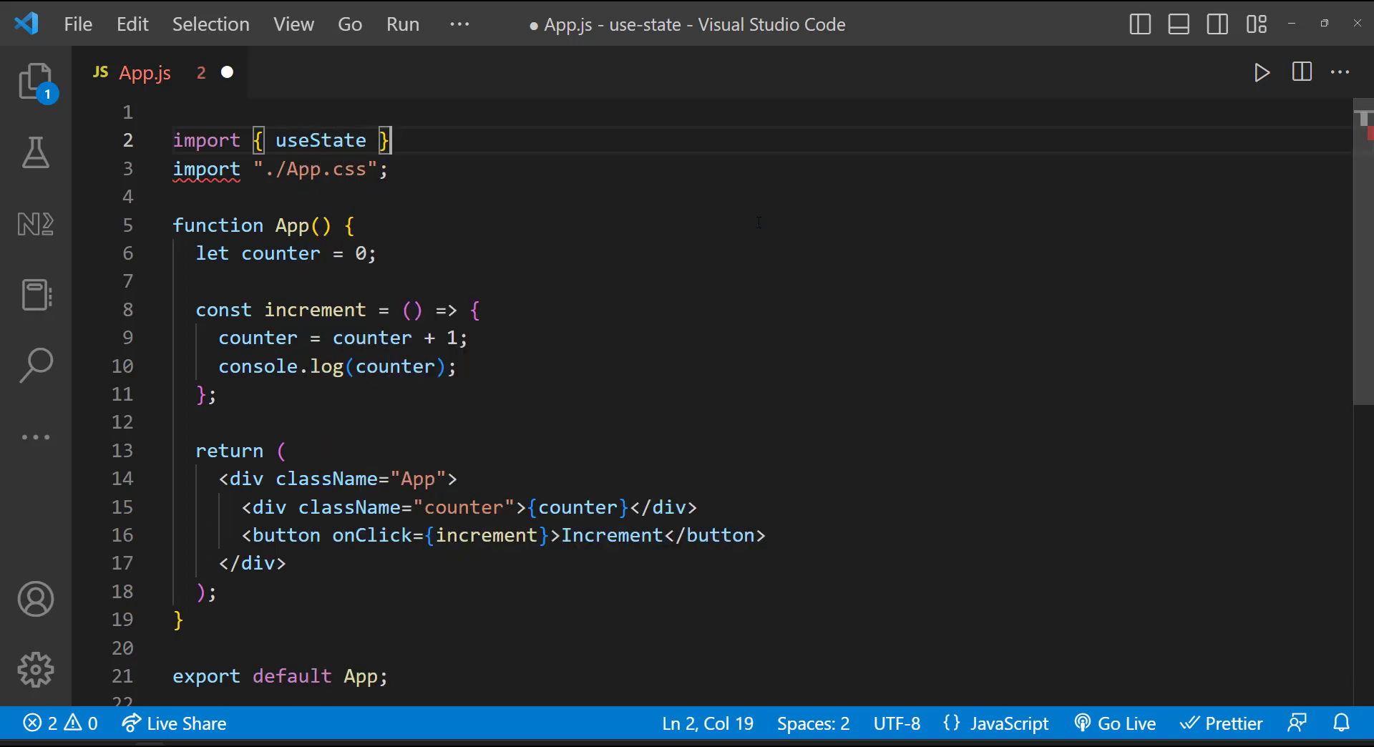
{"action": "type", "text": "from 'react'"}
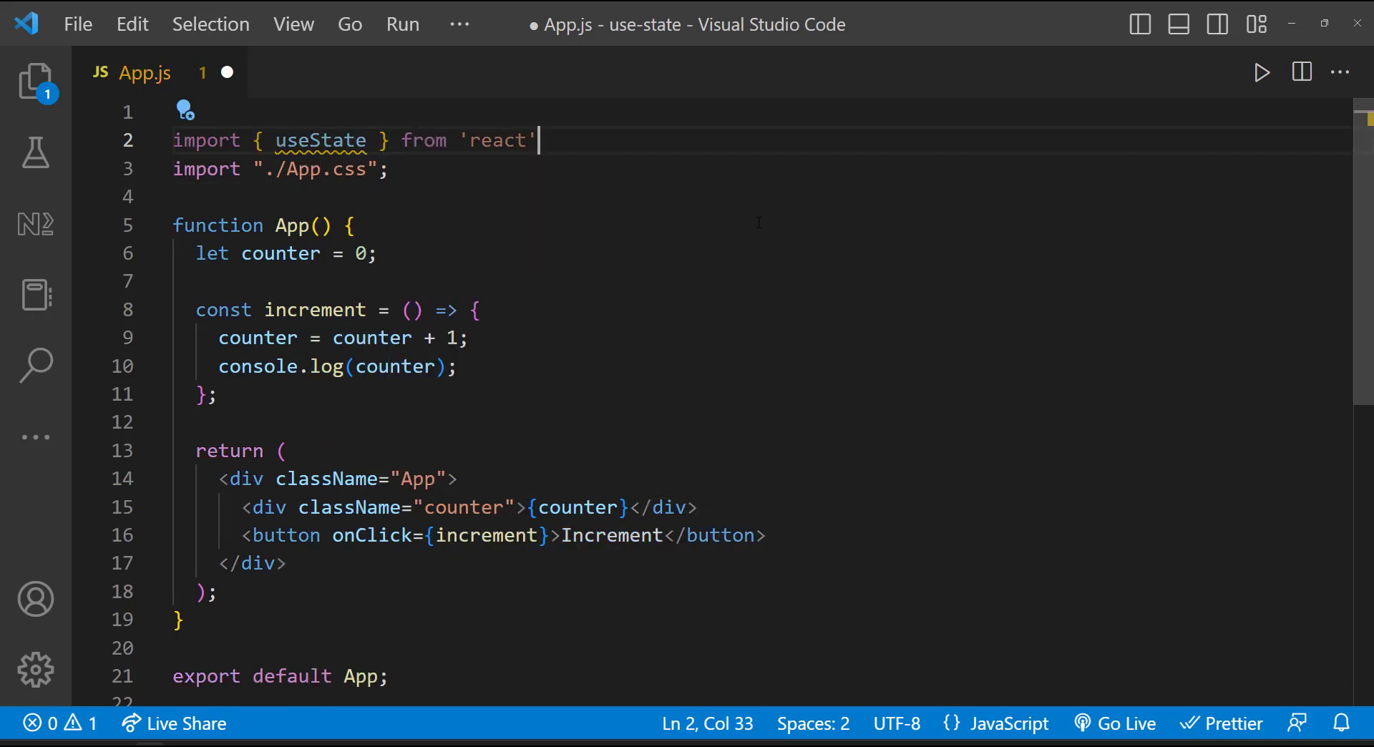
{"action": "type", "text": ";"}
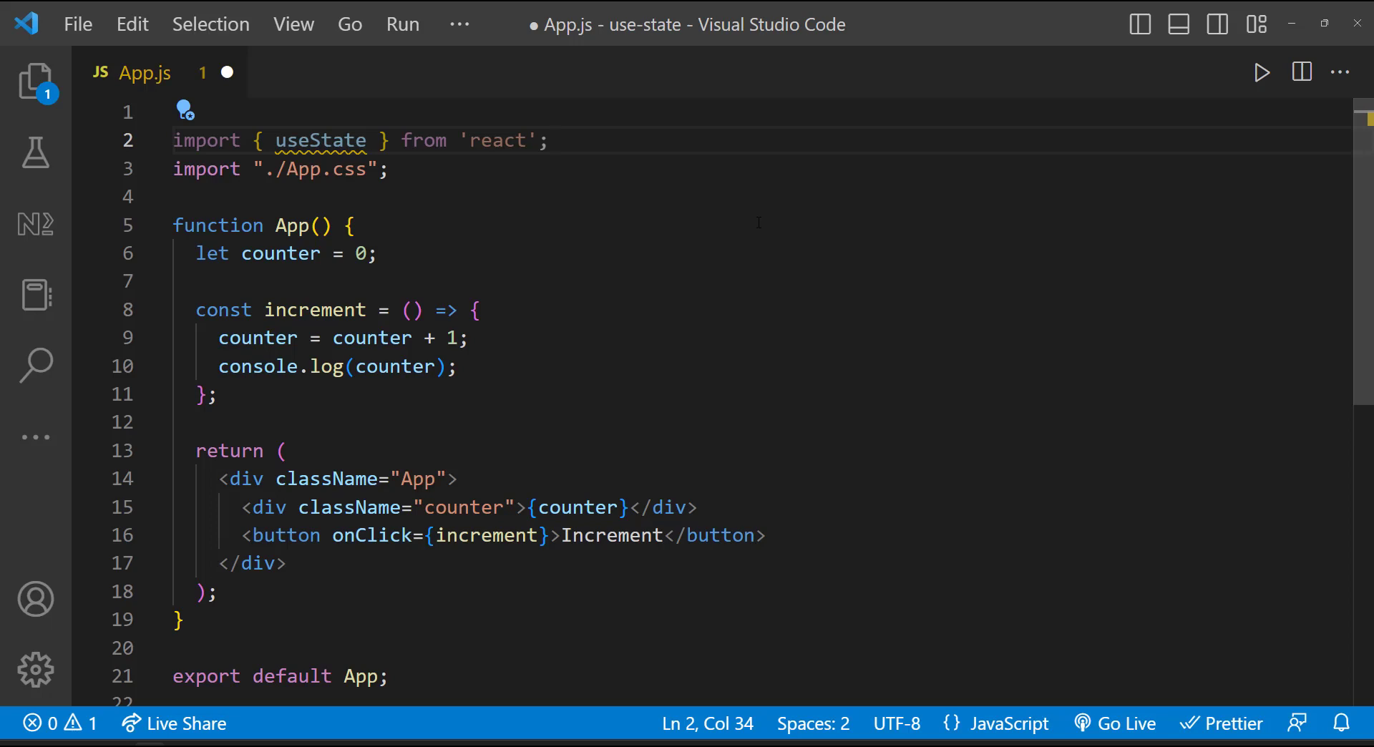
- Declare const [counter, setCounter] = useState(0), comment out let counter, and log useState(0)
{"action": "type", "text": "const [counter, setCounter"}
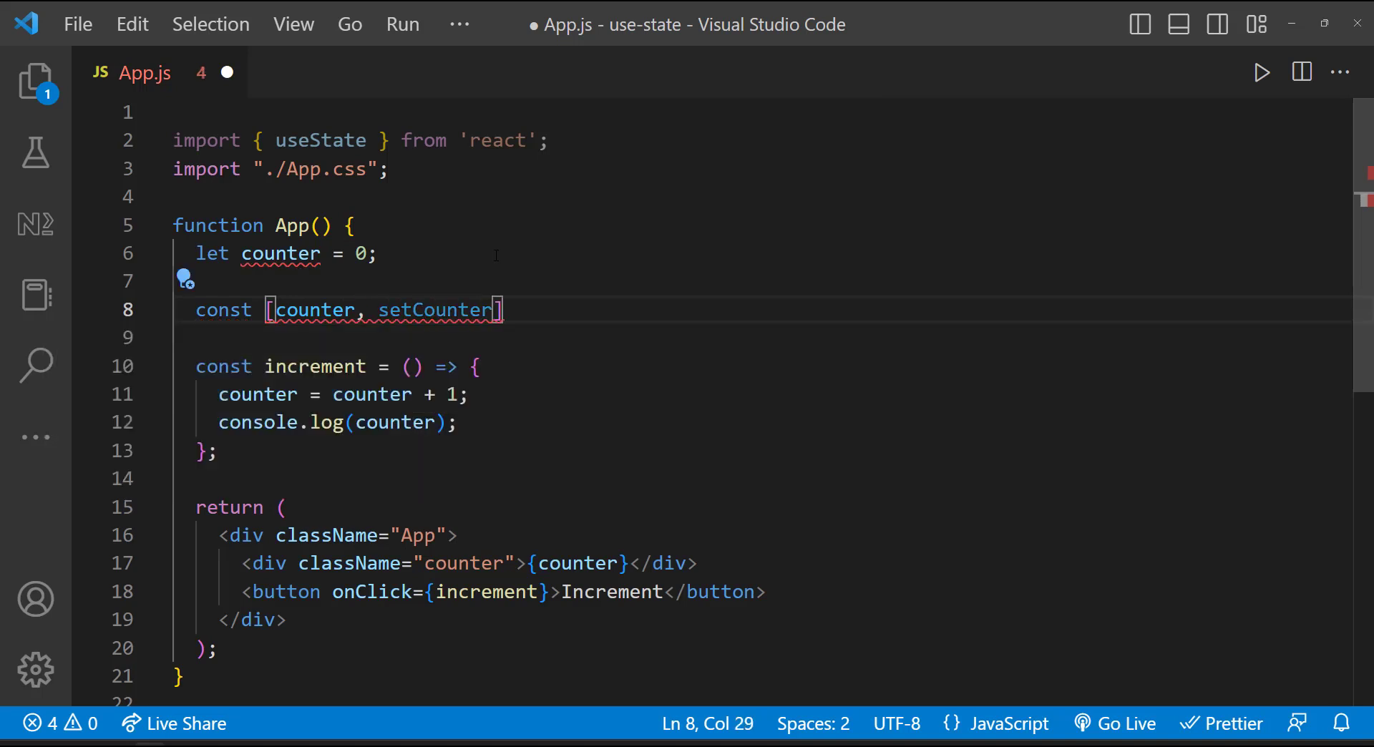
{"action": "type", "text": "= useState(0);"}
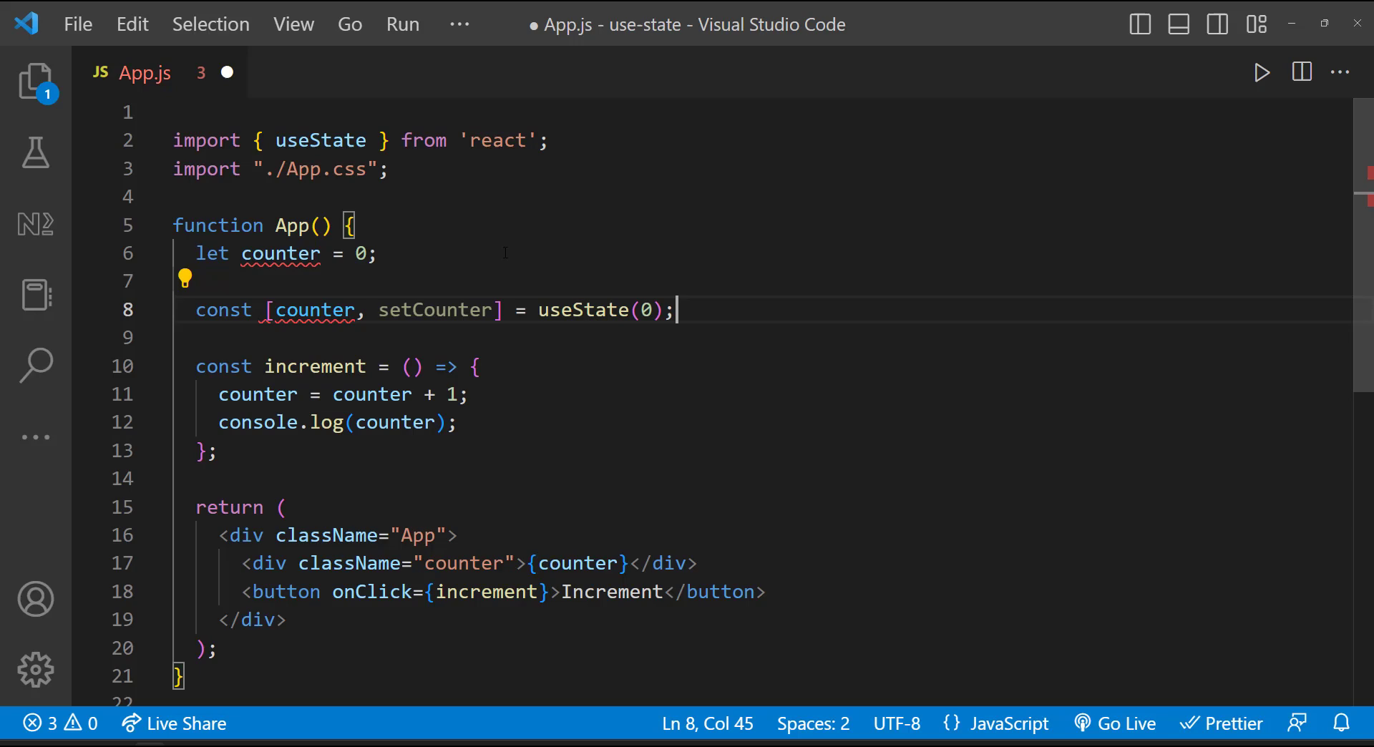
{"action": "key", "text": "ctrl+/"}
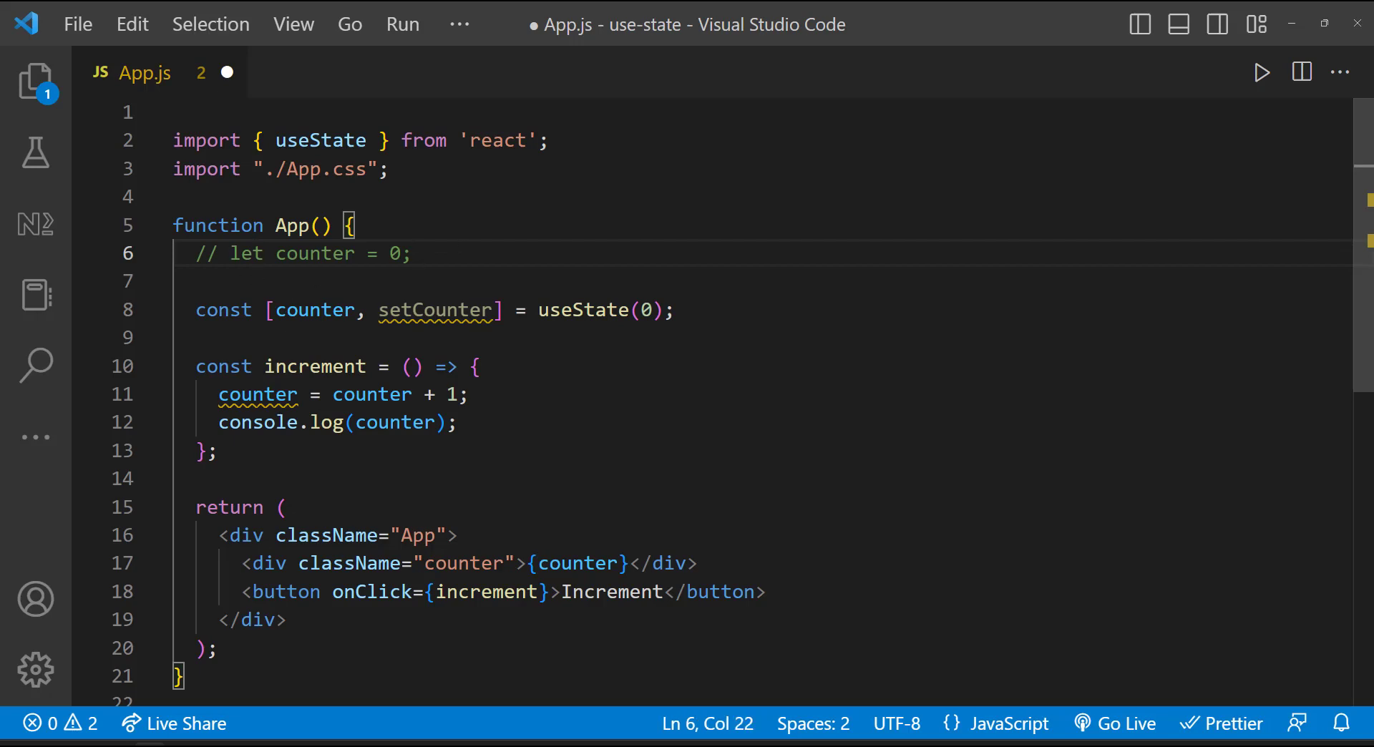
{"action": "type", "text": "console"}
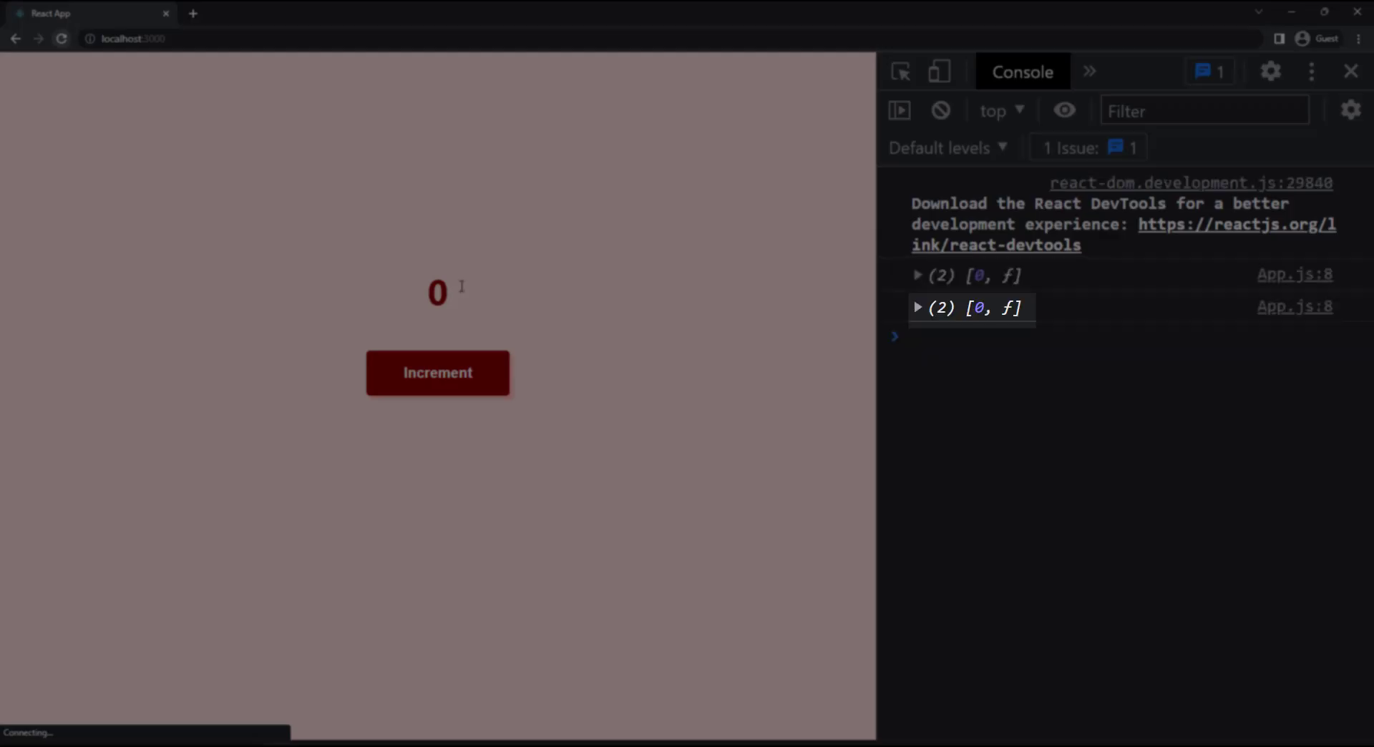
{"action": "mouse_move", "coordinate": [850, 351]}
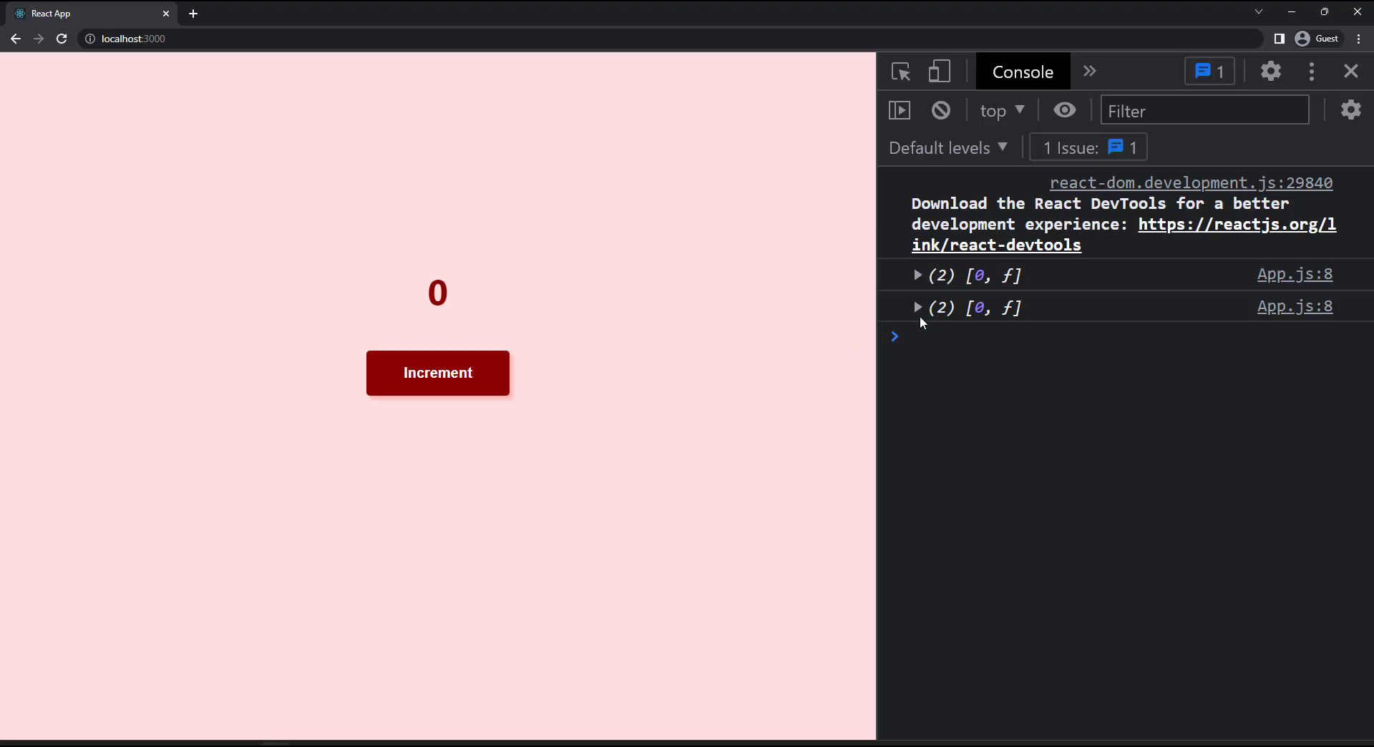
- Expand the logged (2) [0, f] array in the console to inspect its contents
{"action": "left_click", "coordinate": [917, 307]}
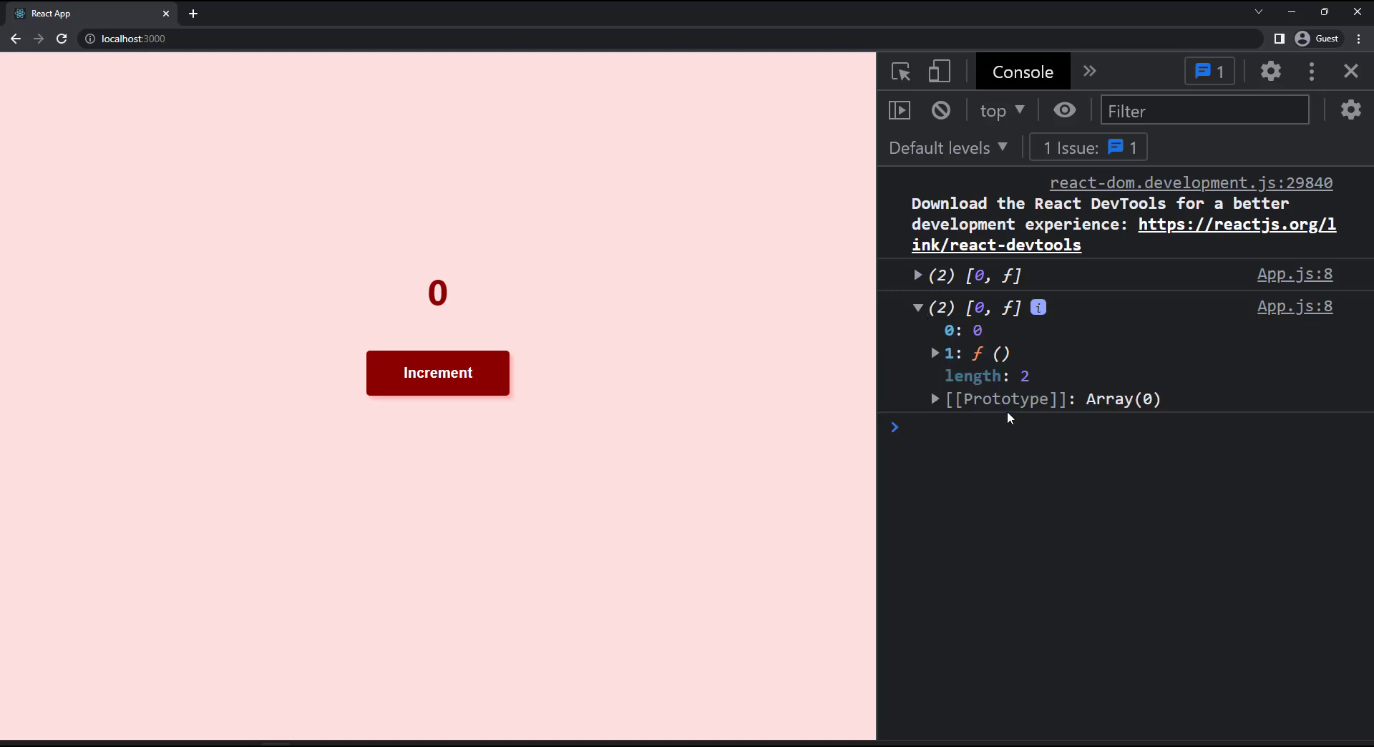
{"action": "mouse_move", "coordinate": [1071, 509]}
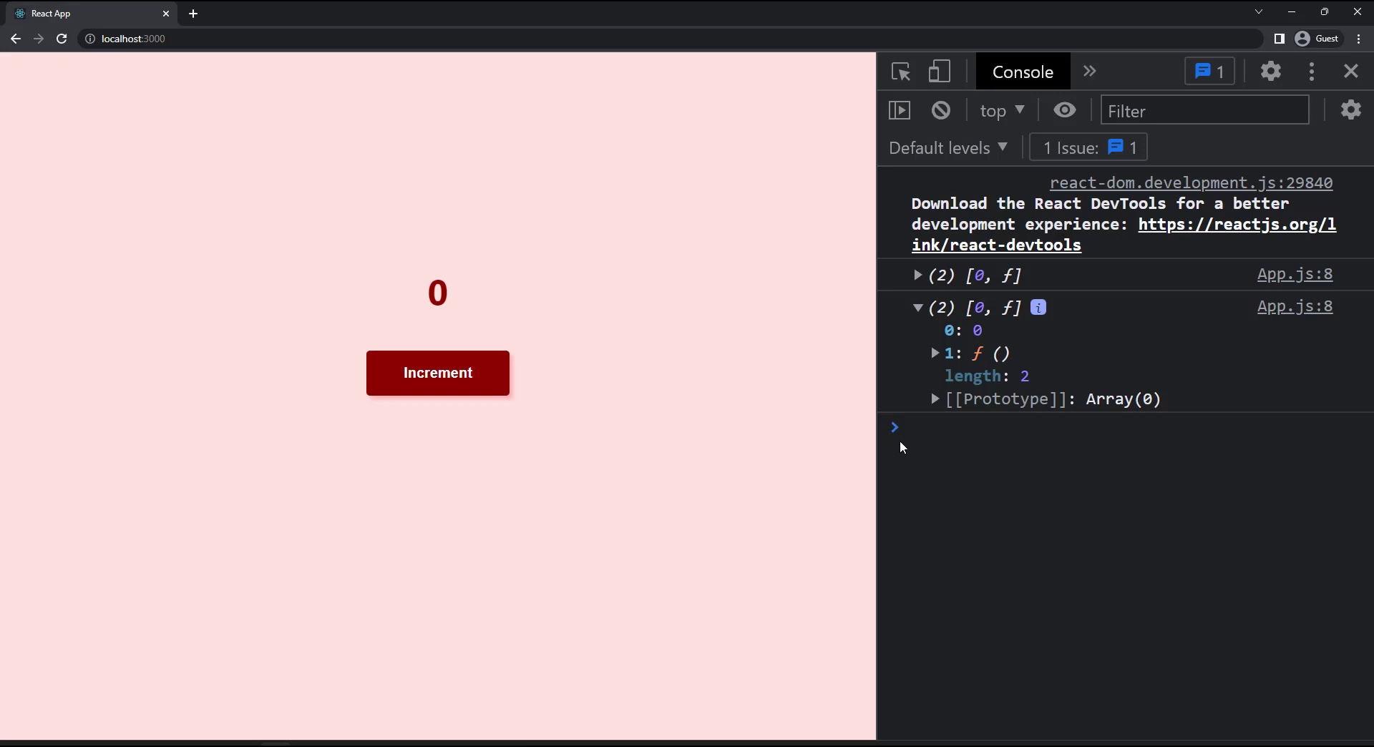
{"action": "mouse_move", "coordinate": [899, 445]}
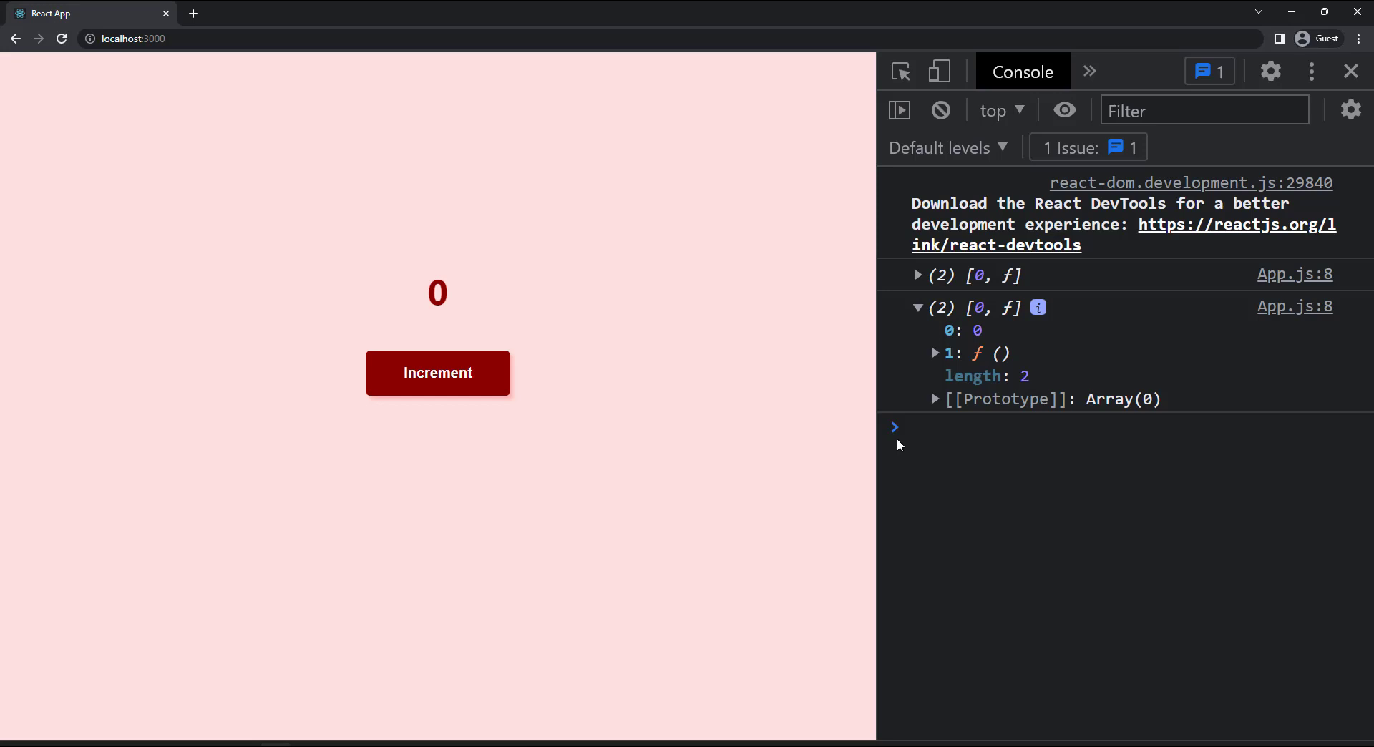
{"action": "mouse_move", "coordinate": [178, 711]}
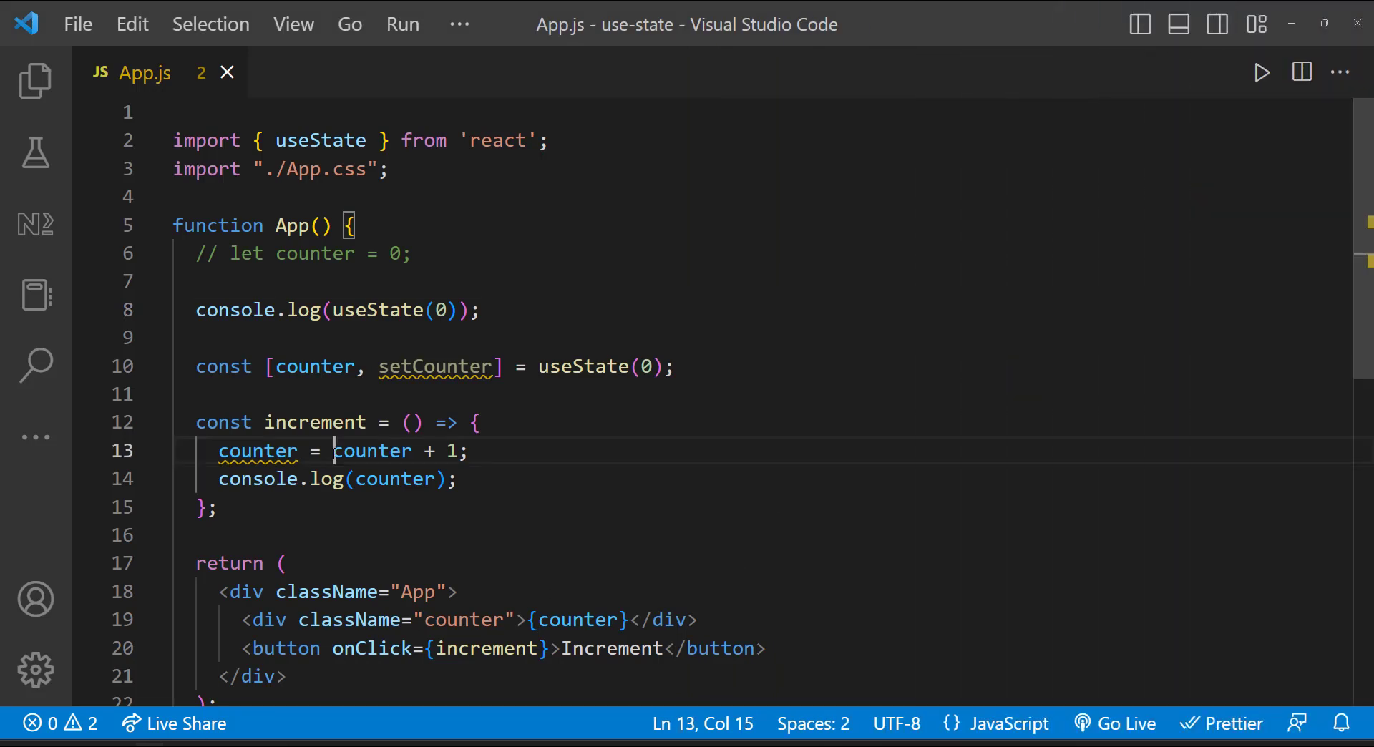
- Comment out the counter reassignment and call setCounter(counter + 1) instead
{"action": "key", "text": "ctrl+/"}
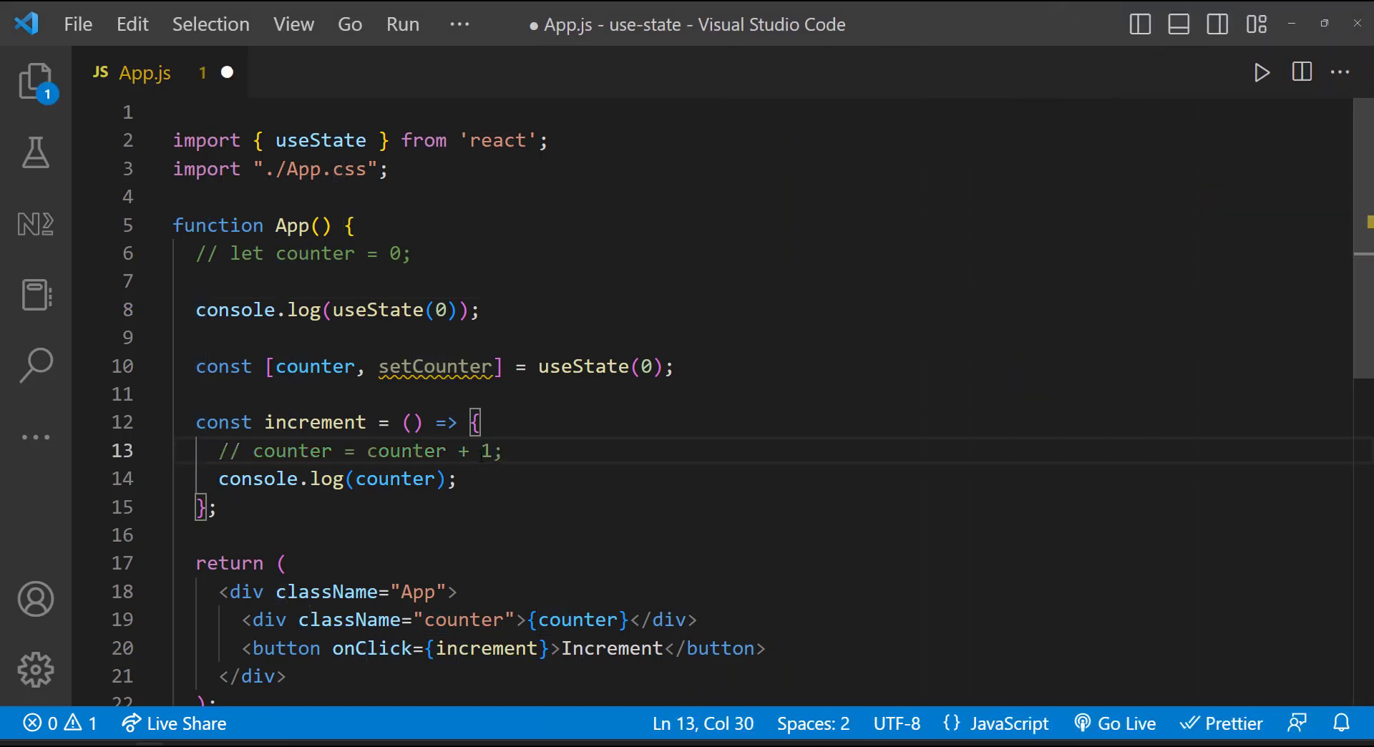
{"action": "type", "text": "setCounter()"}
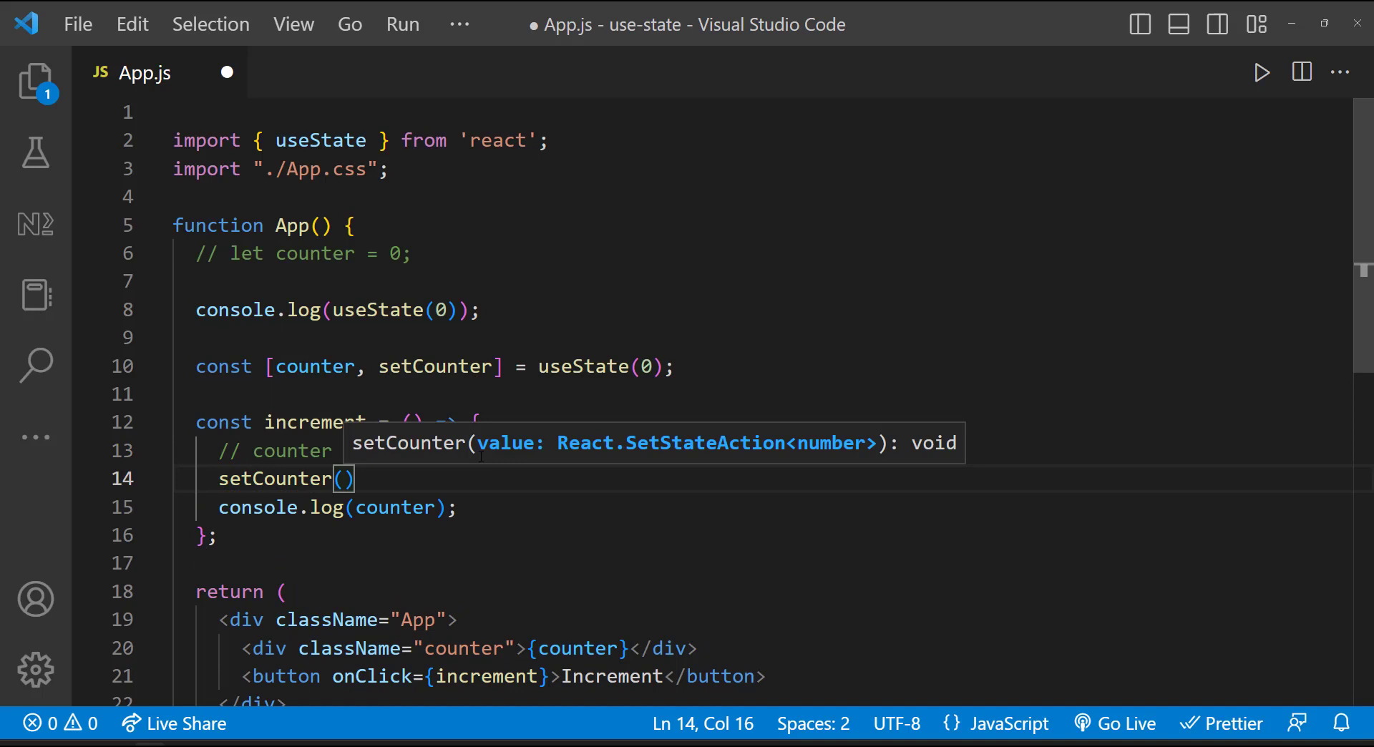
{"action": "type", "text": "counter + 1"}
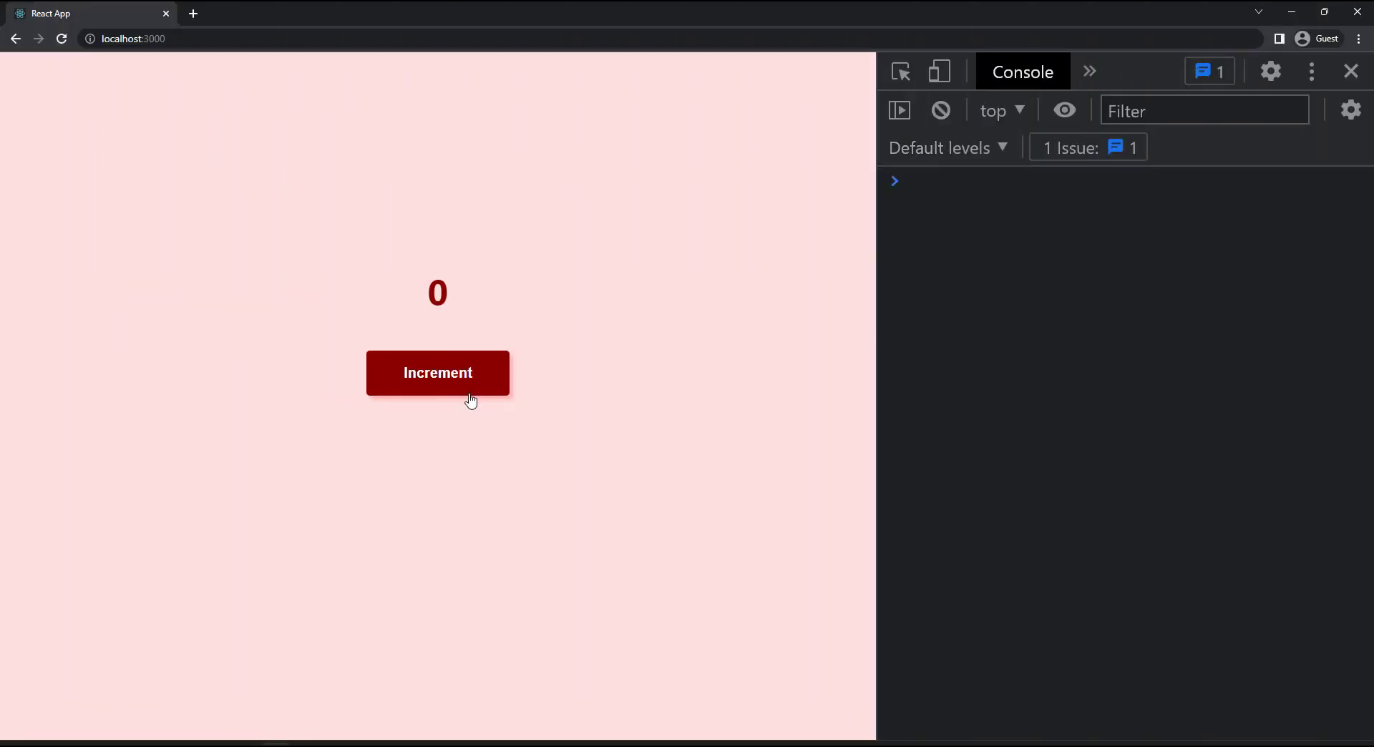
- Increment the counter to 5 while the console logs only 0 through 4
{"action": "left_click", "coordinate": [438, 372]}
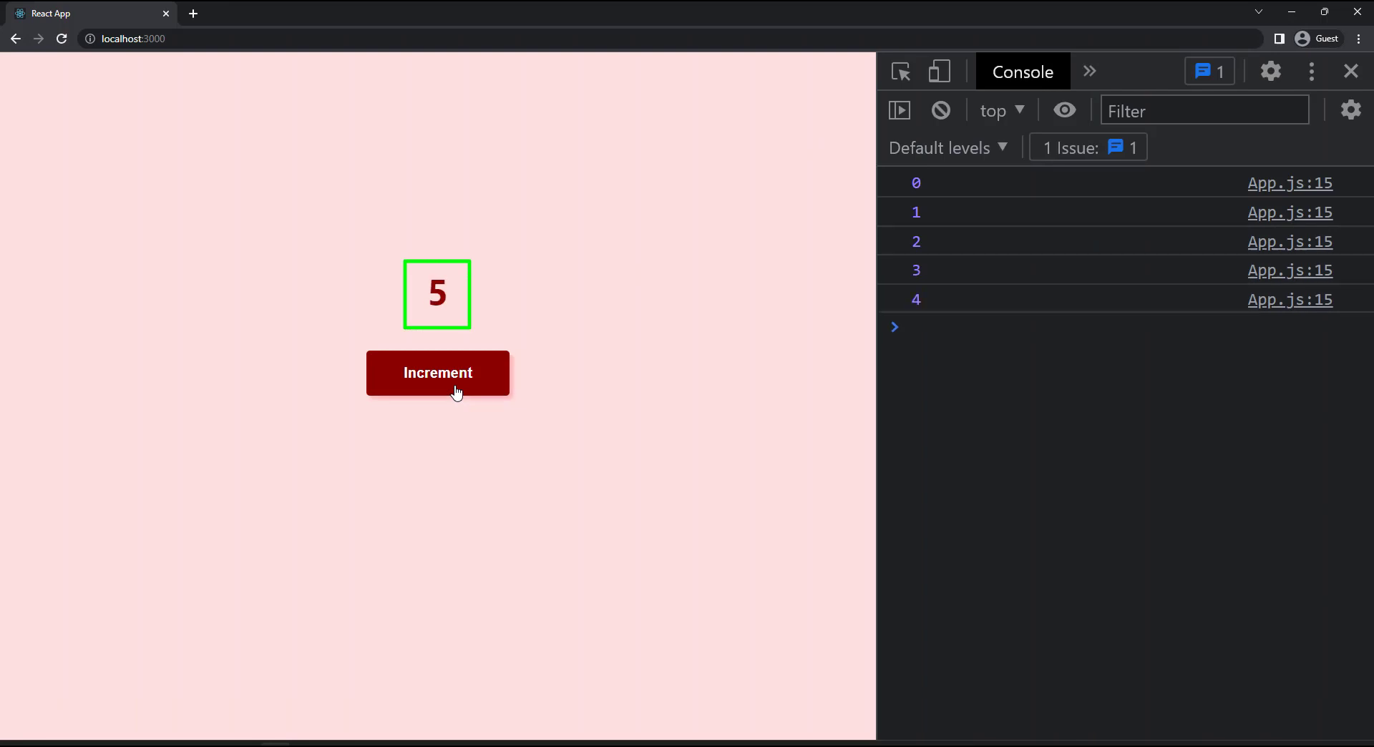
{"action": "left_click", "coordinate": [438, 372]}
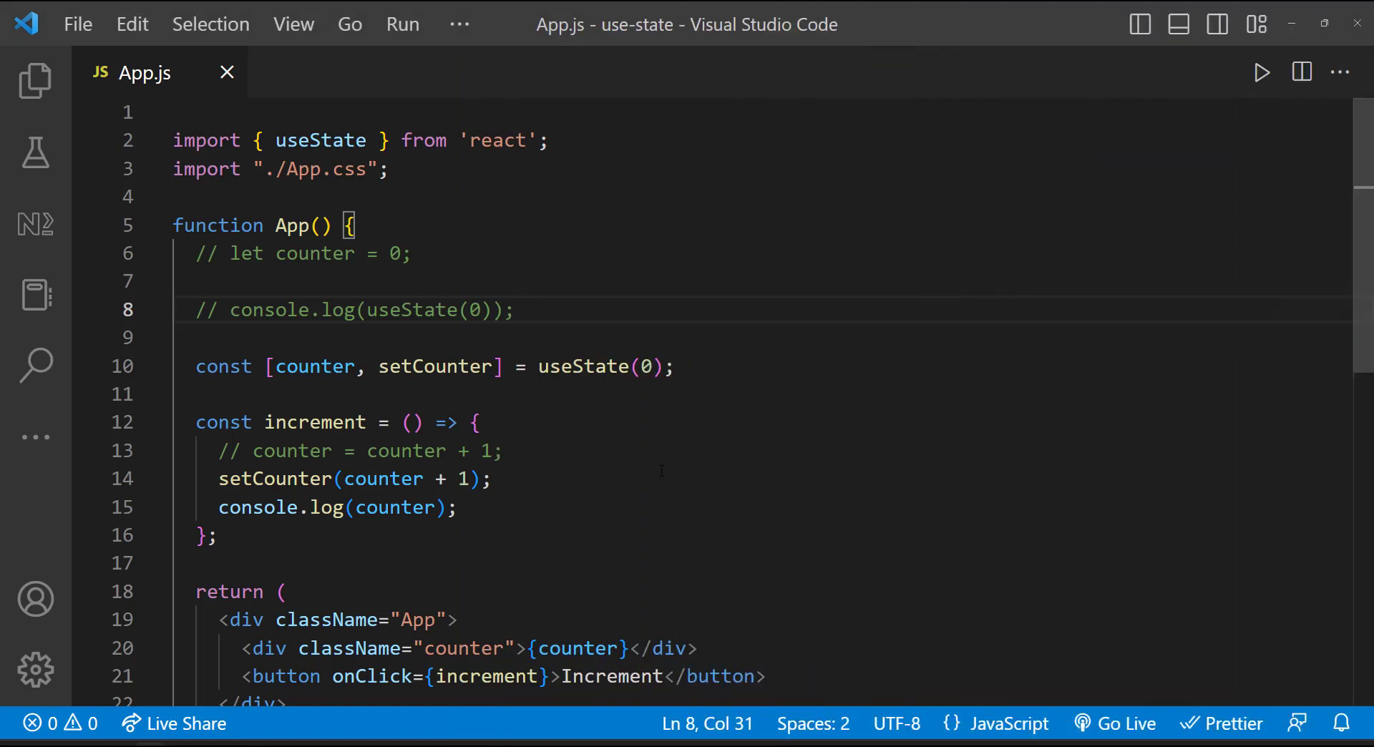
{"action": "left_click", "coordinate": [516, 311]}
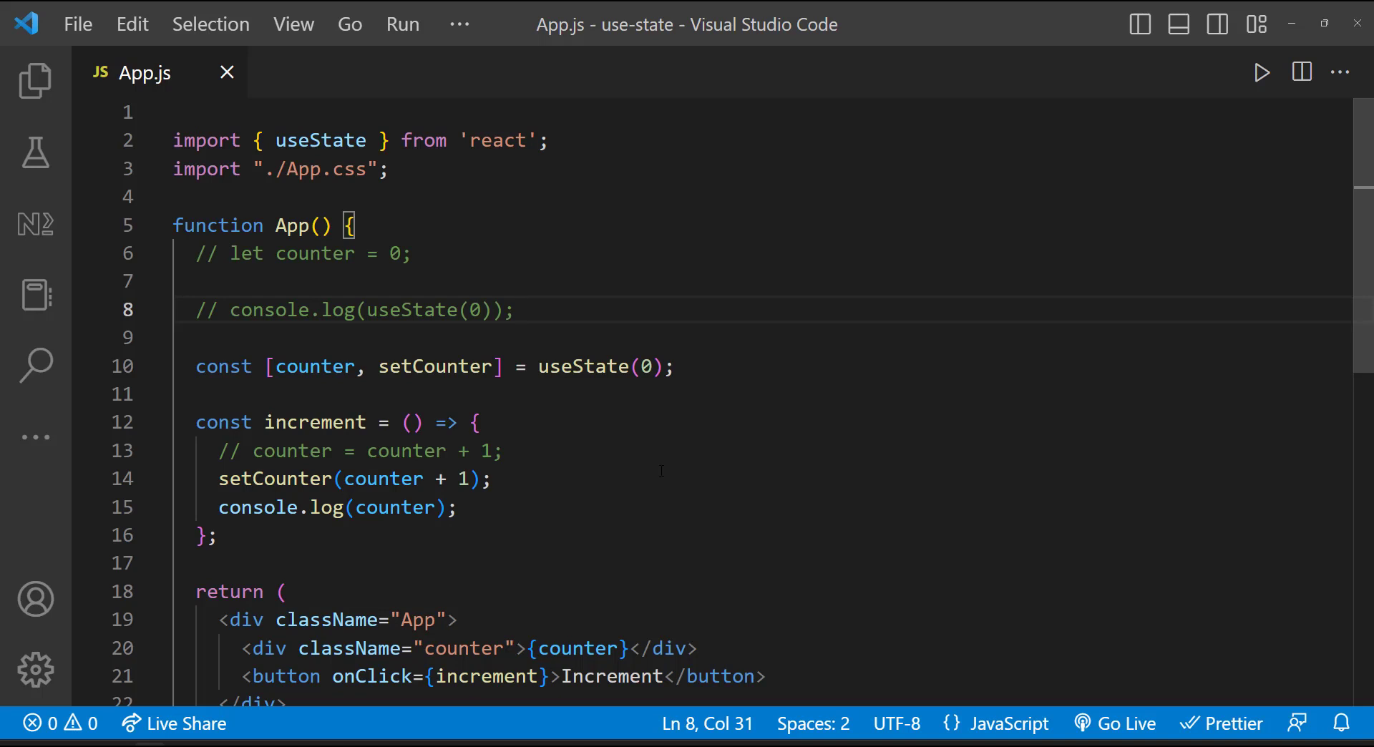
{"action": "left_click", "coordinate": [517, 311]}
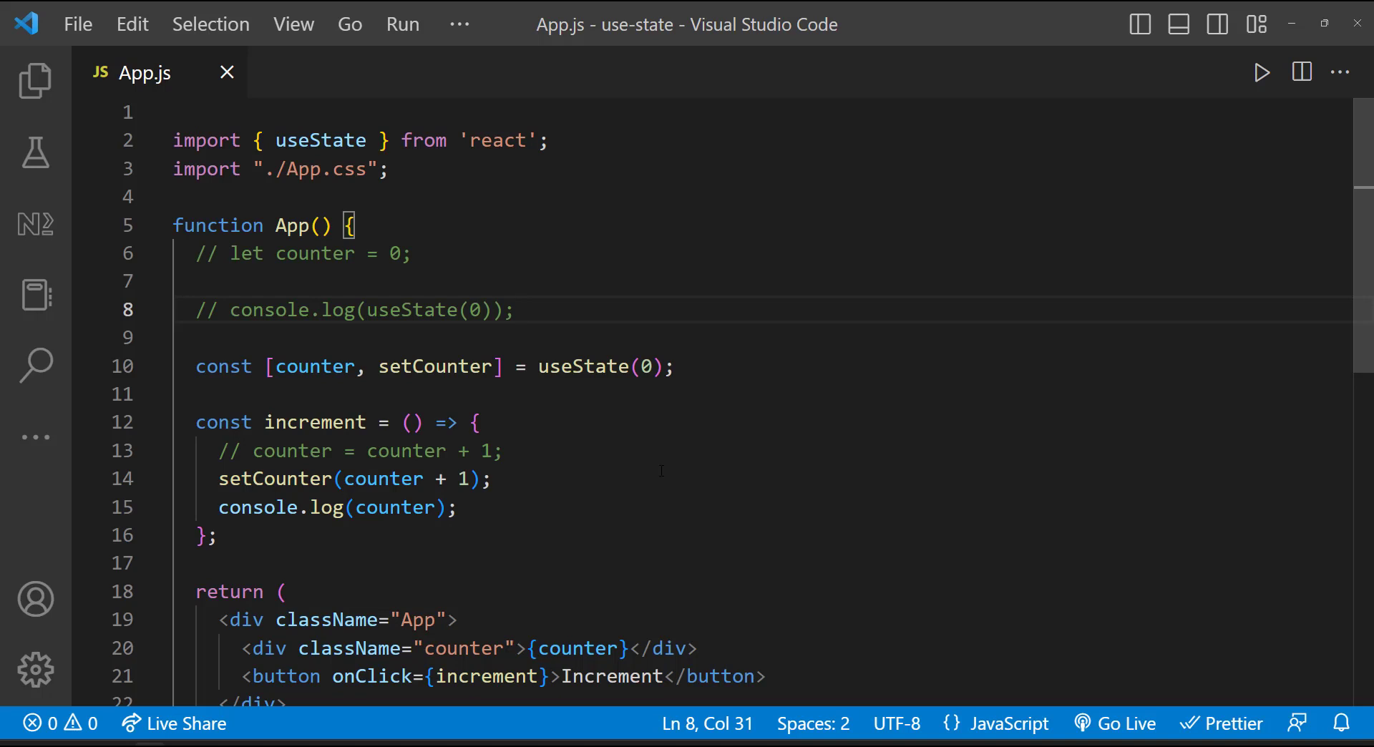
{"action": "left_click", "coordinate": [514, 311]}
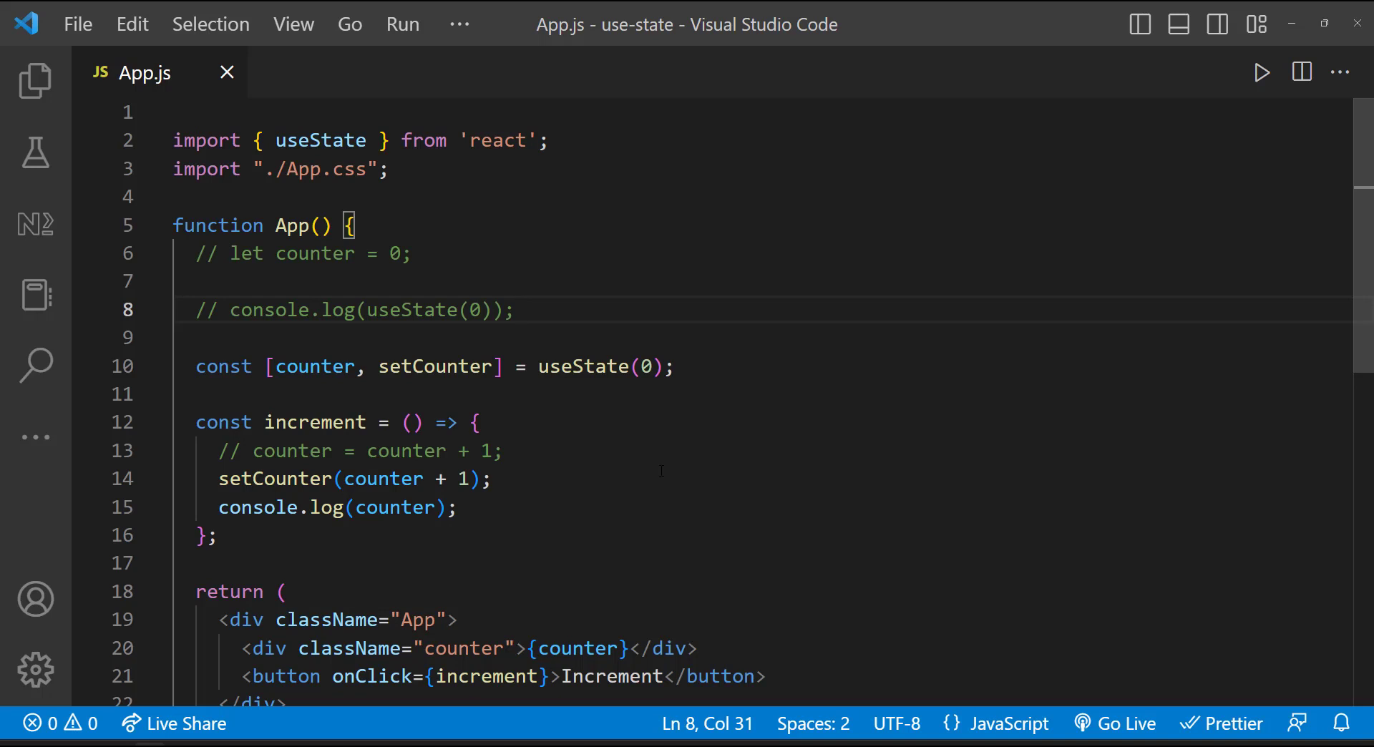
{"action": "left_click", "coordinate": [516, 311]}
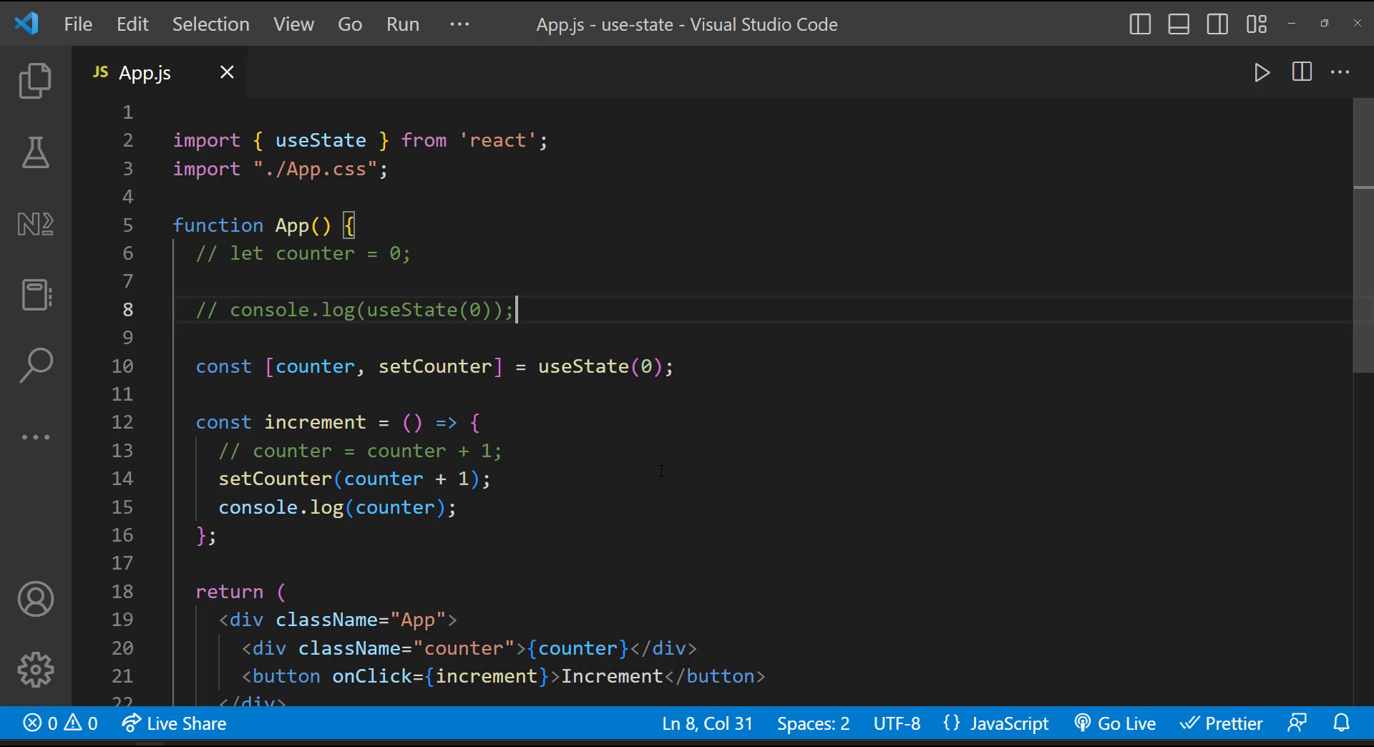
{"action": "scroll", "scroll_direction": "down", "scroll_amount": 3}
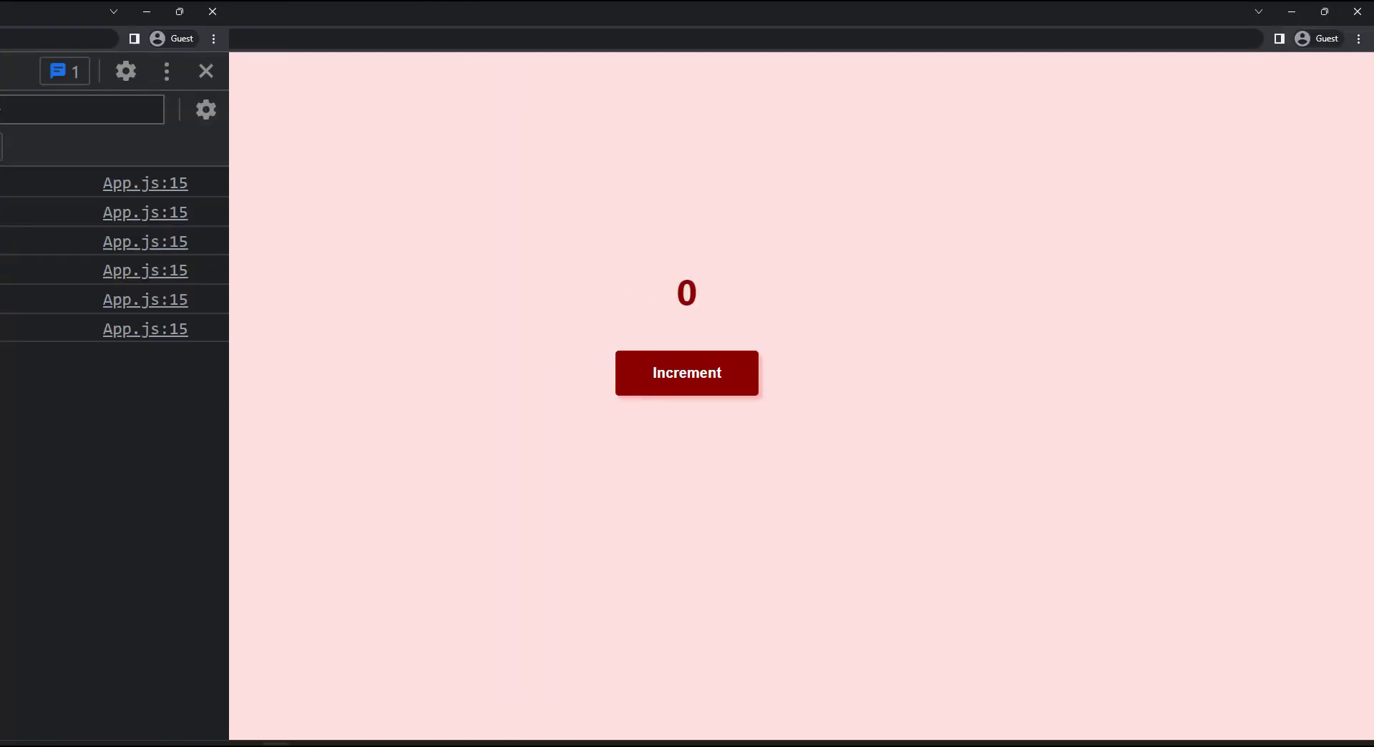
- Increment the counter on localhost:3000 and see it reach only 1
{"action": "left_click", "coordinate": [205, 72]}
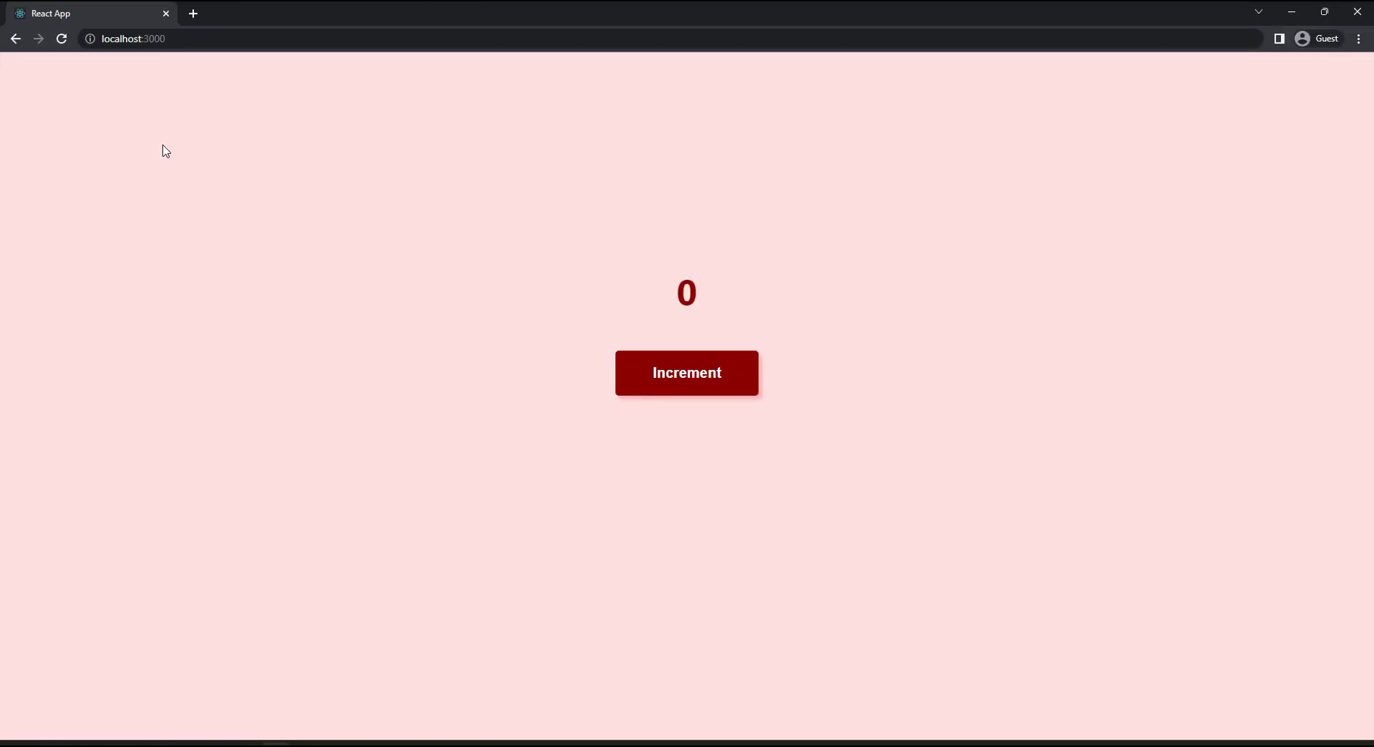
{"action": "left_click", "coordinate": [686, 372]}
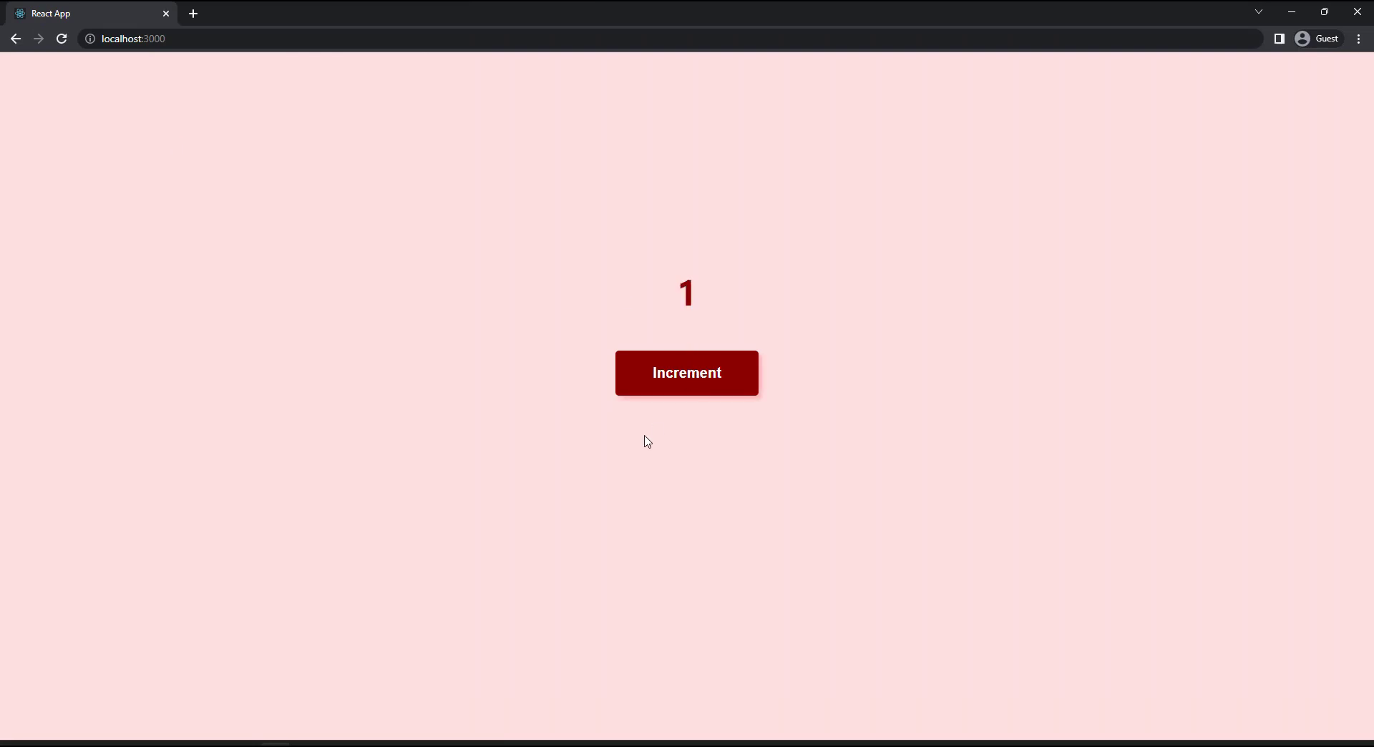
{"action": "left_click", "coordinate": [686, 372]}
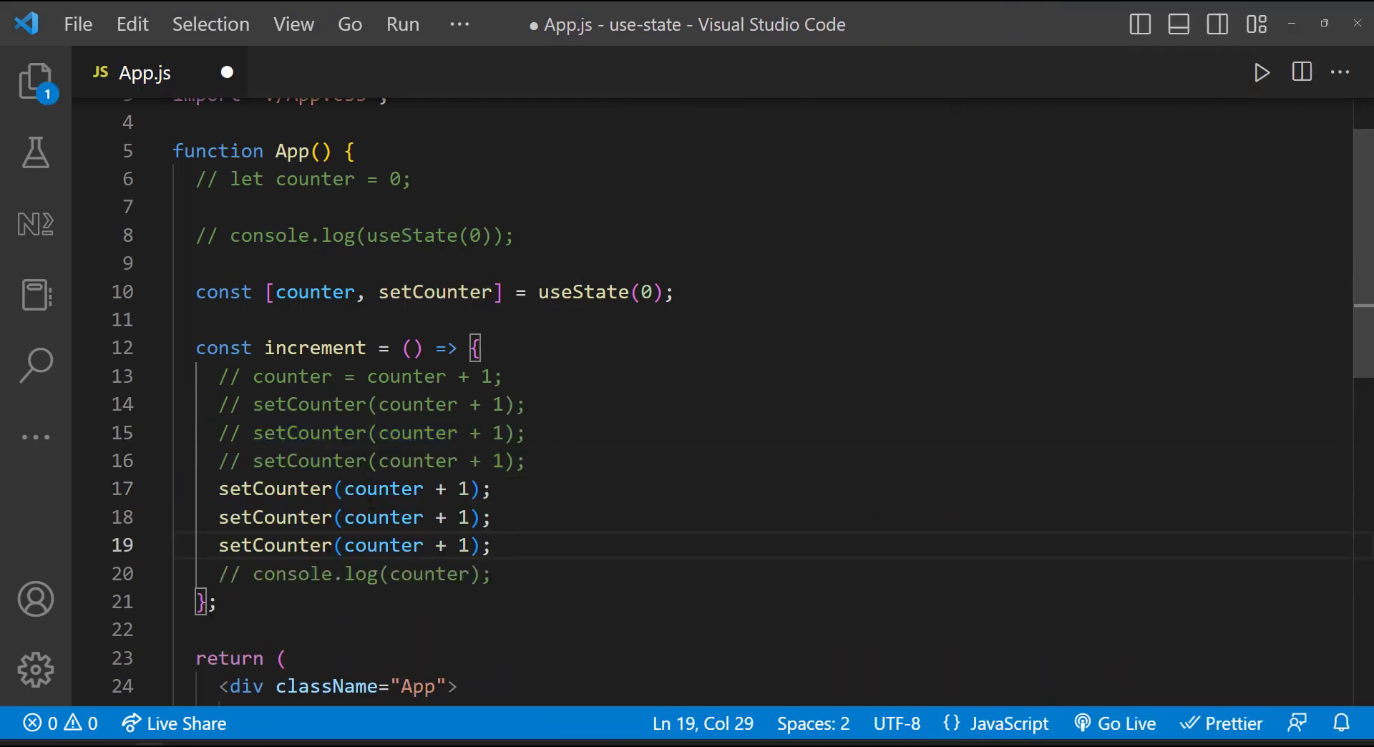
- Use setCounter(counter => counter + 1) so one Increment click adds 3
{"action": "type", "text": "counter"}
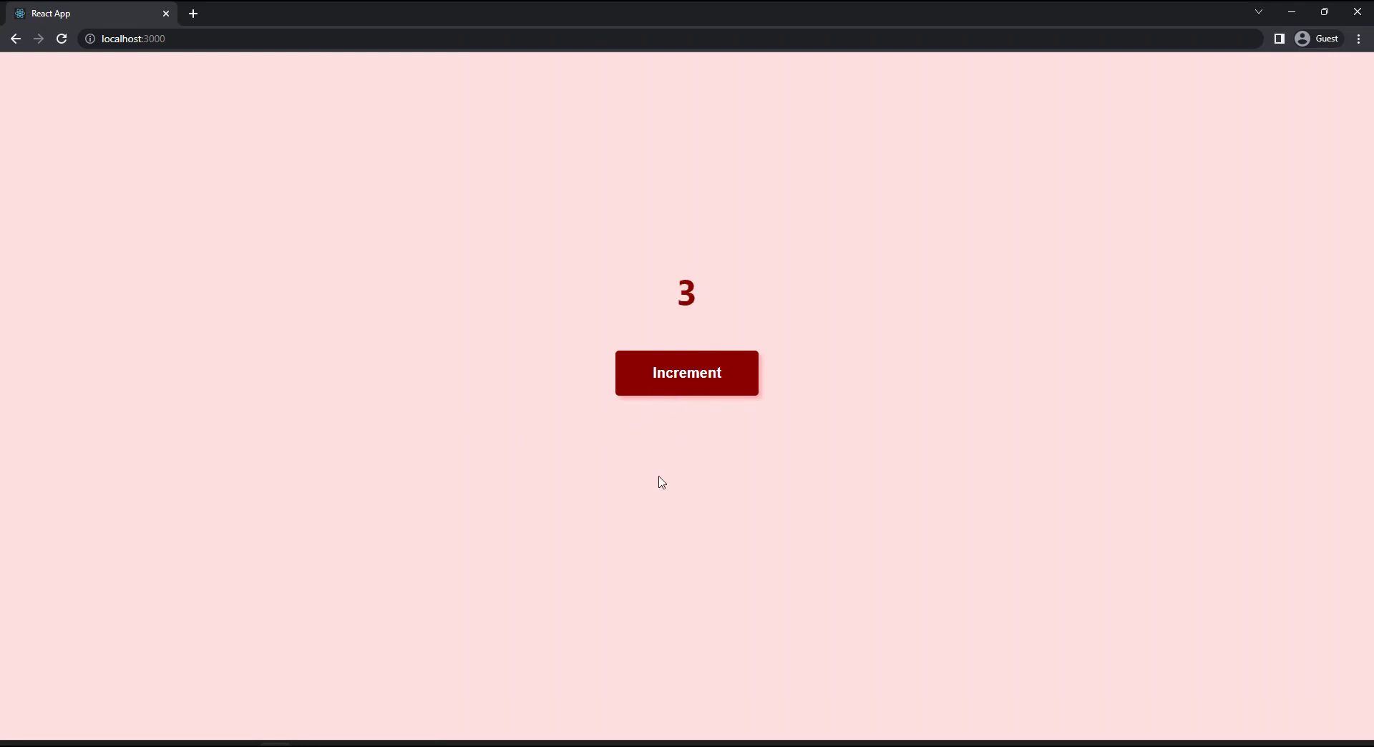
{"action": "left_click", "coordinate": [686, 373]}
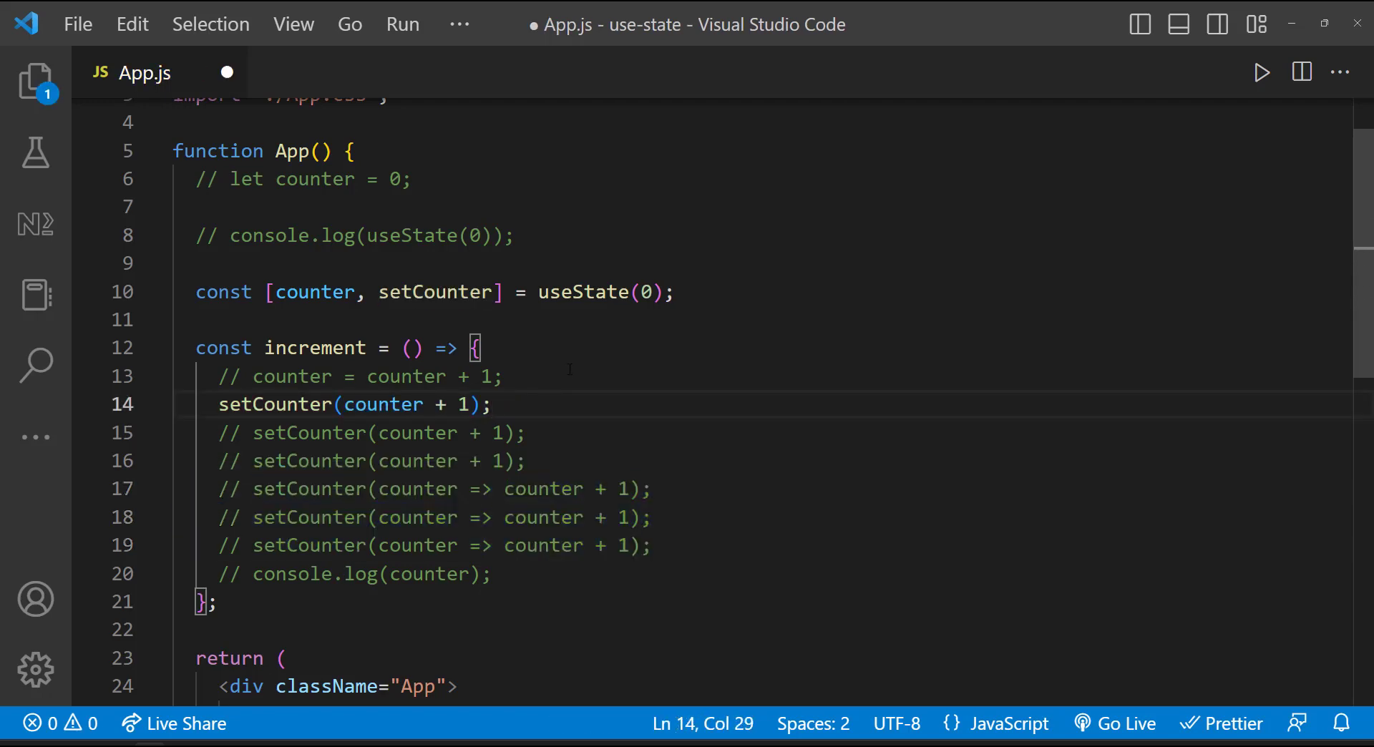
- Add isSubscribed state via useState(false), a subscribe handler setting it true, and a Please Subscribe button
{"action": "type", "text": "const []"}
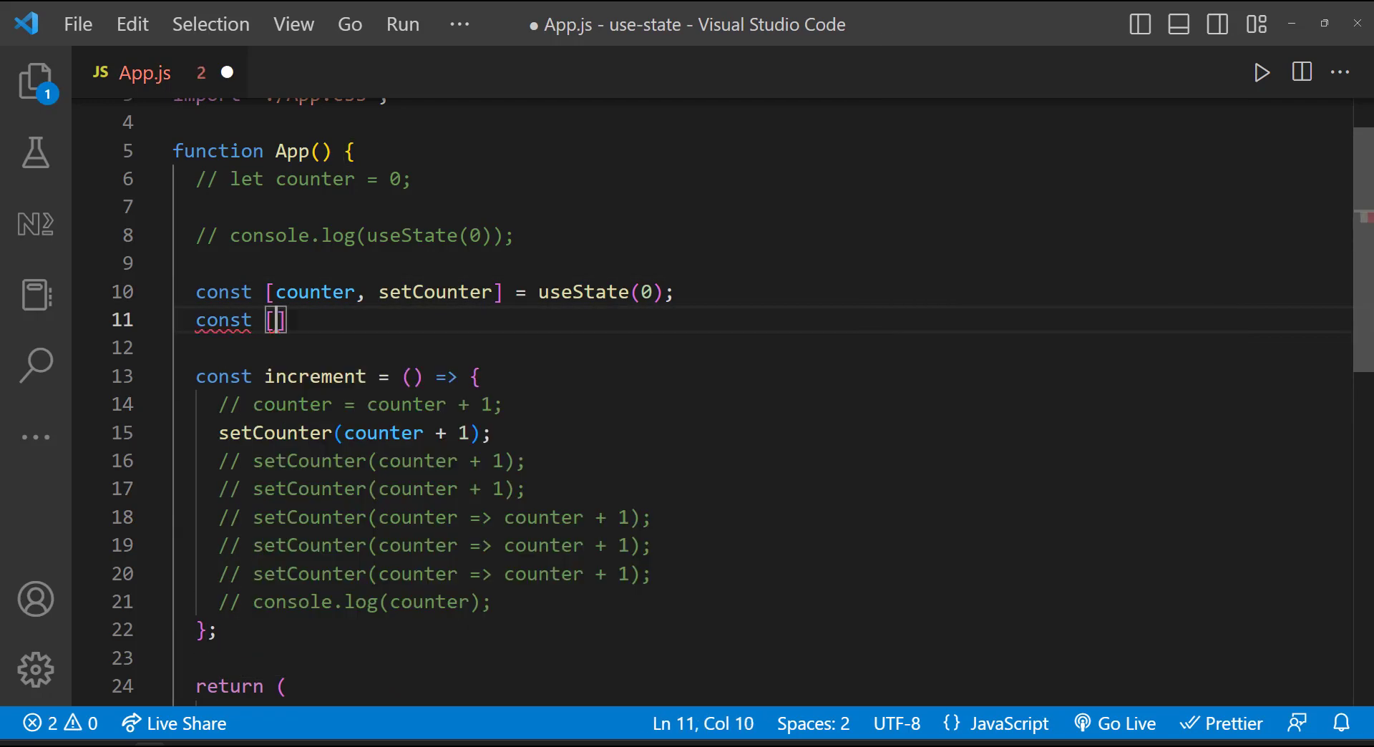
{"action": "type", "text": "isSubscribed, setIsSu"}
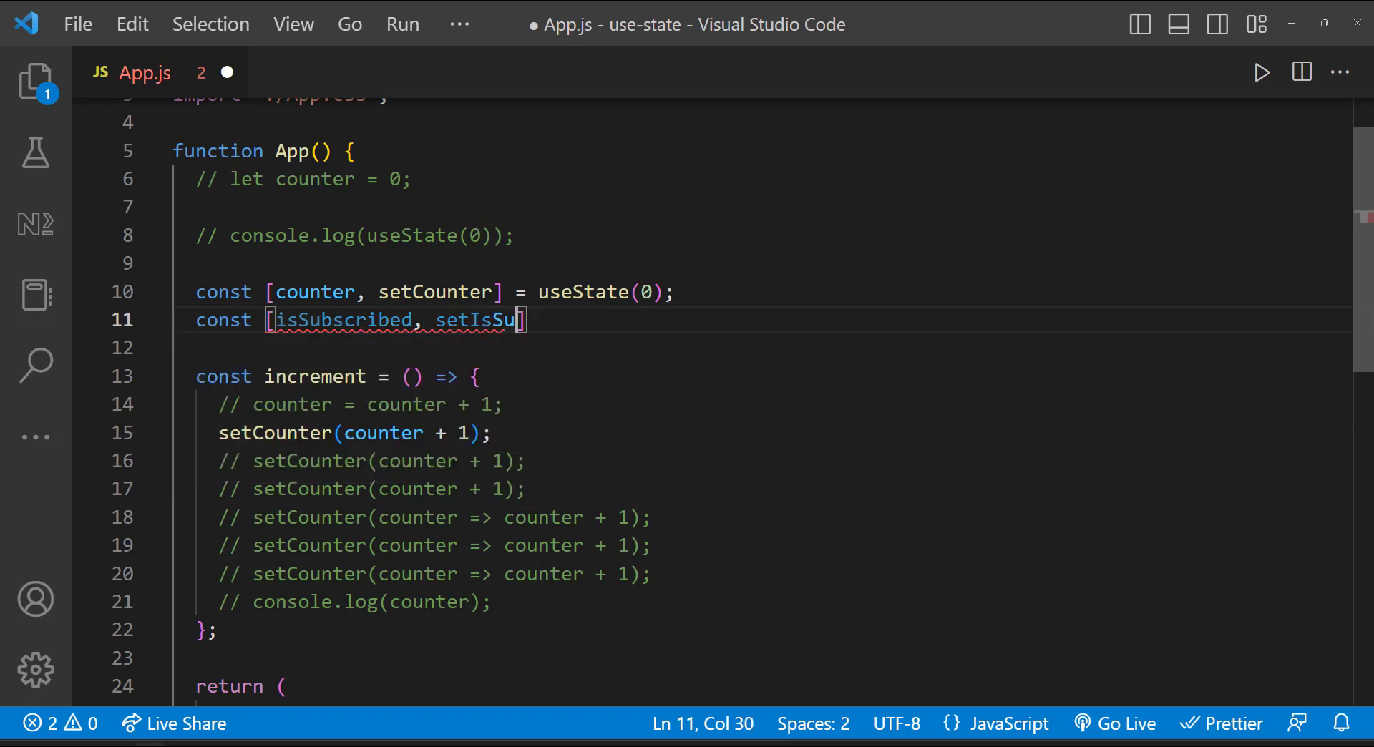
{"action": "type", "text": "bscribed] = useState(false);"}
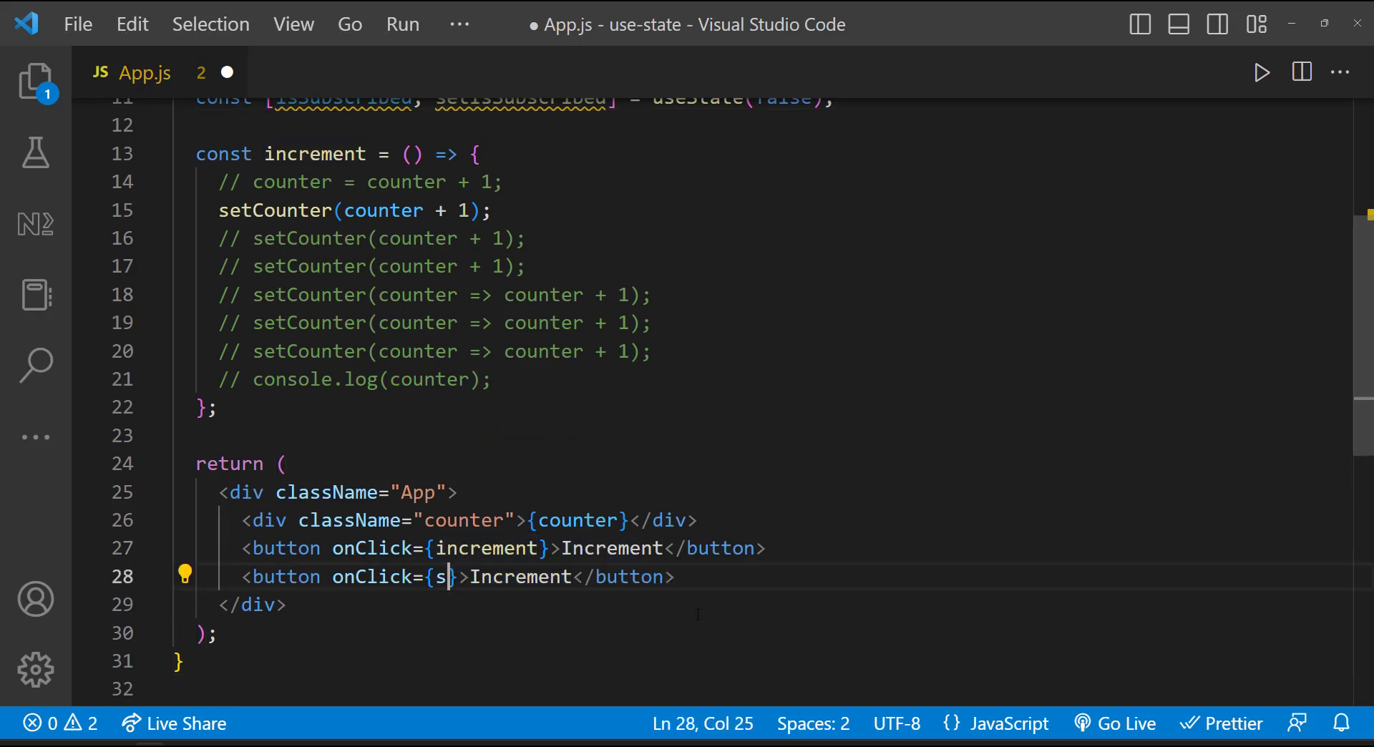
{"action": "type", "text": "ubscribe}>Please Subscrib"}
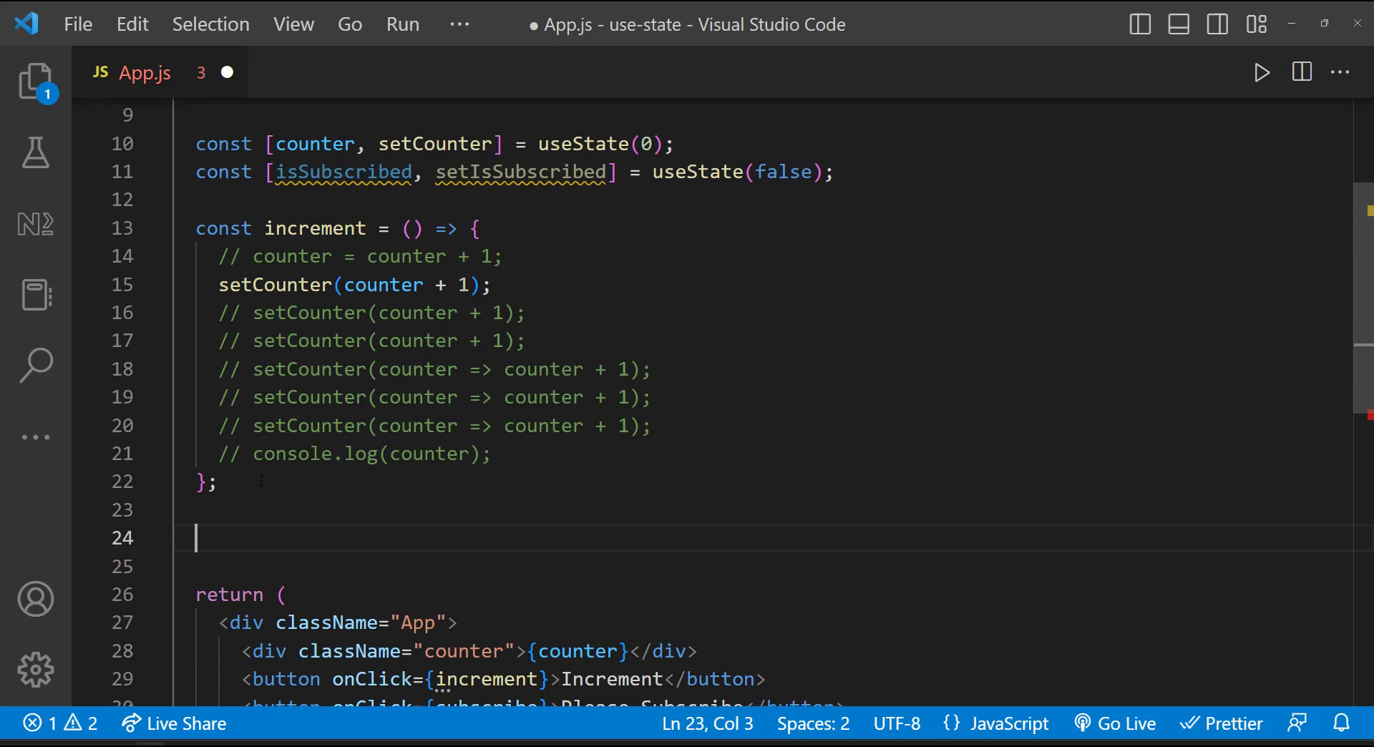
{"action": "type", "text": "const subscribe = () => {"}
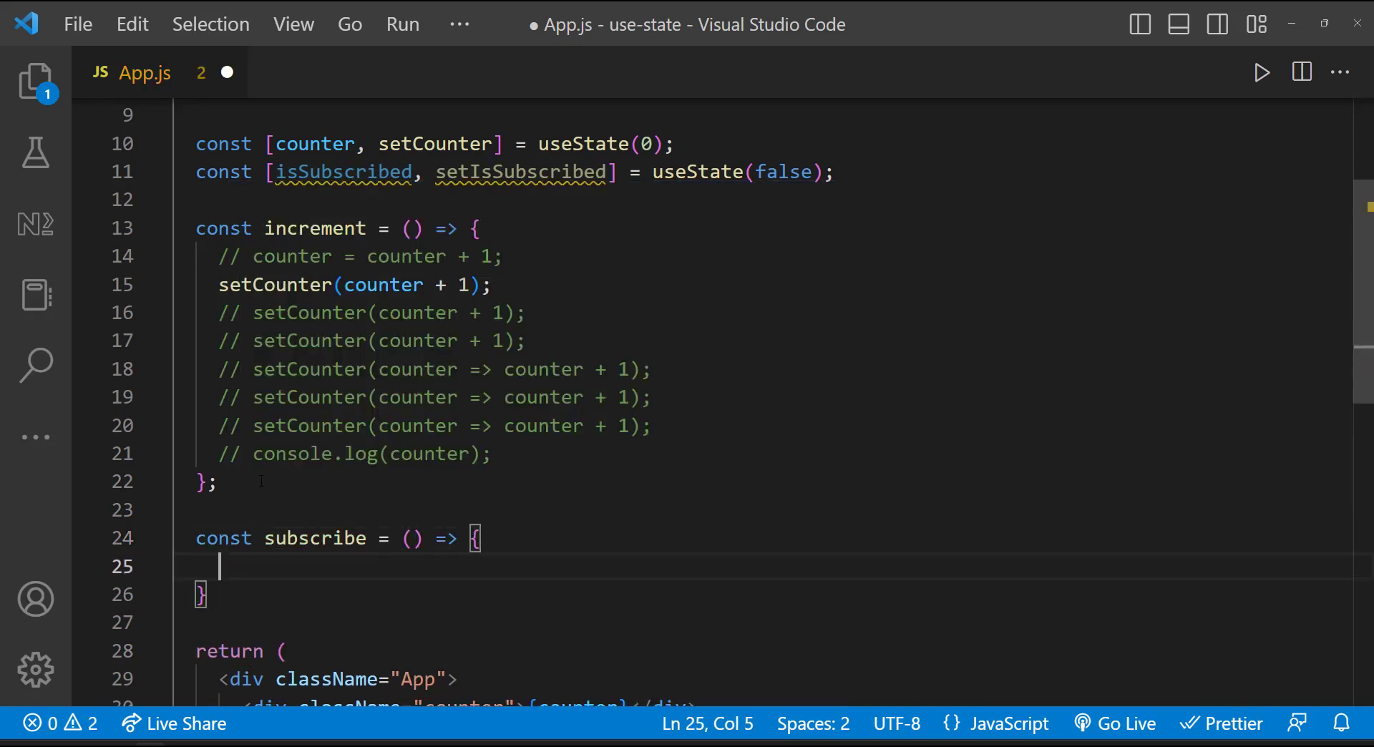
{"action": "type", "text": "setIsSubscribed(true);"}
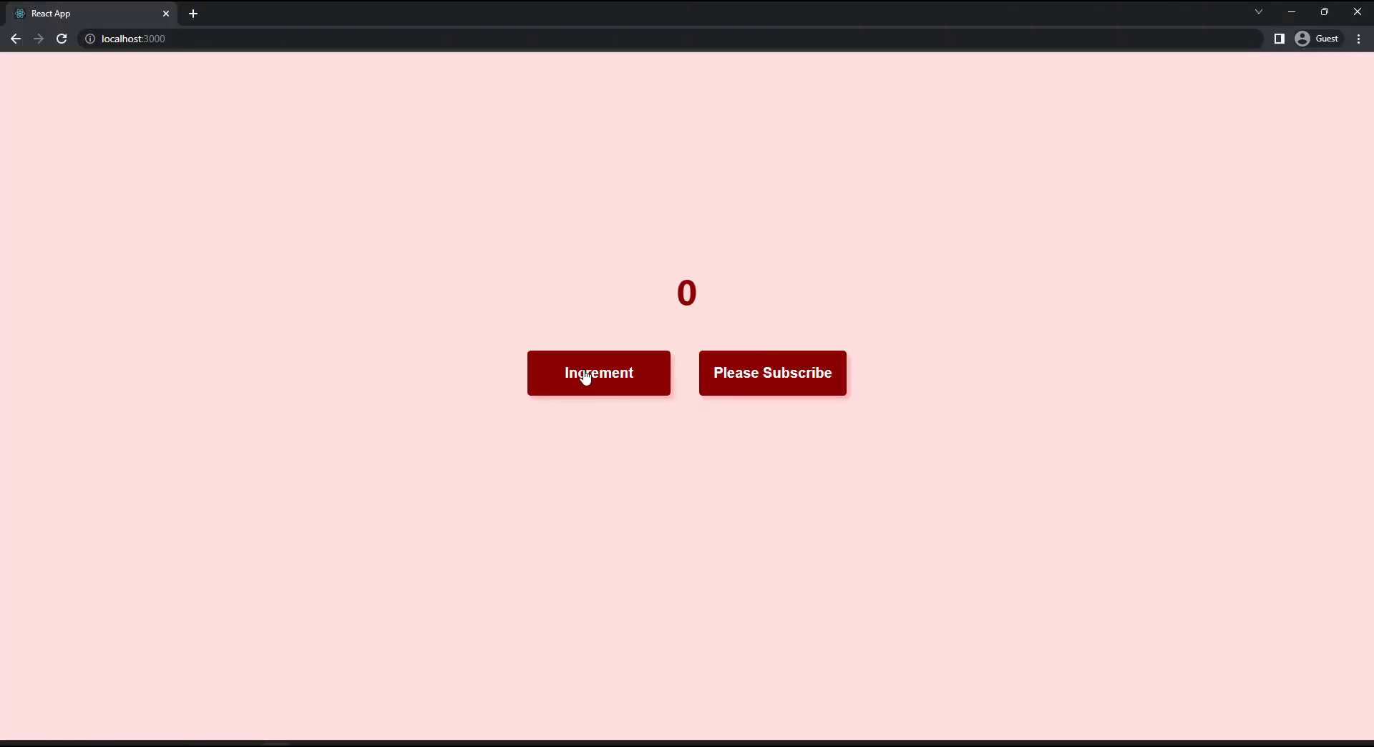
- Increment the counter to 4 beside the Please Subscribe button
{"action": "left_click", "coordinate": [598, 372]}
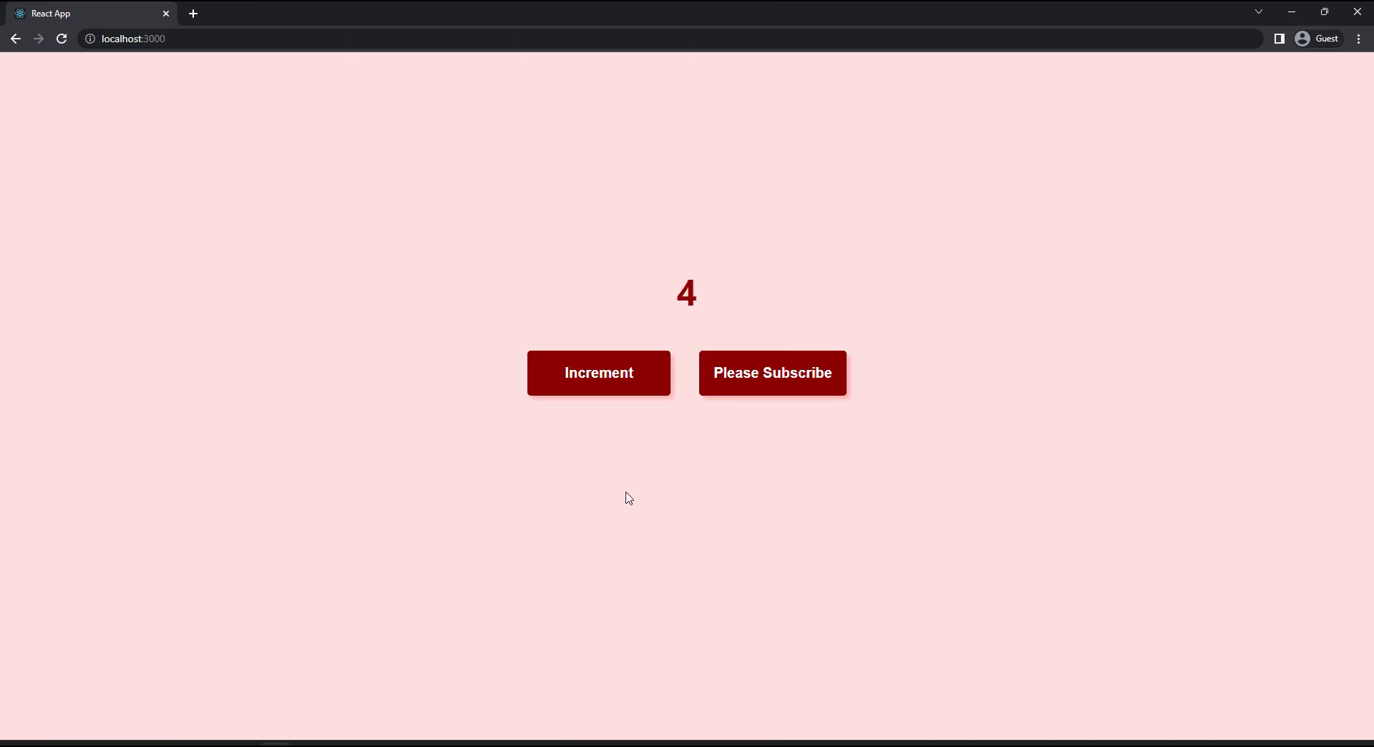
{"action": "mouse_move", "coordinate": [1027, 448]}
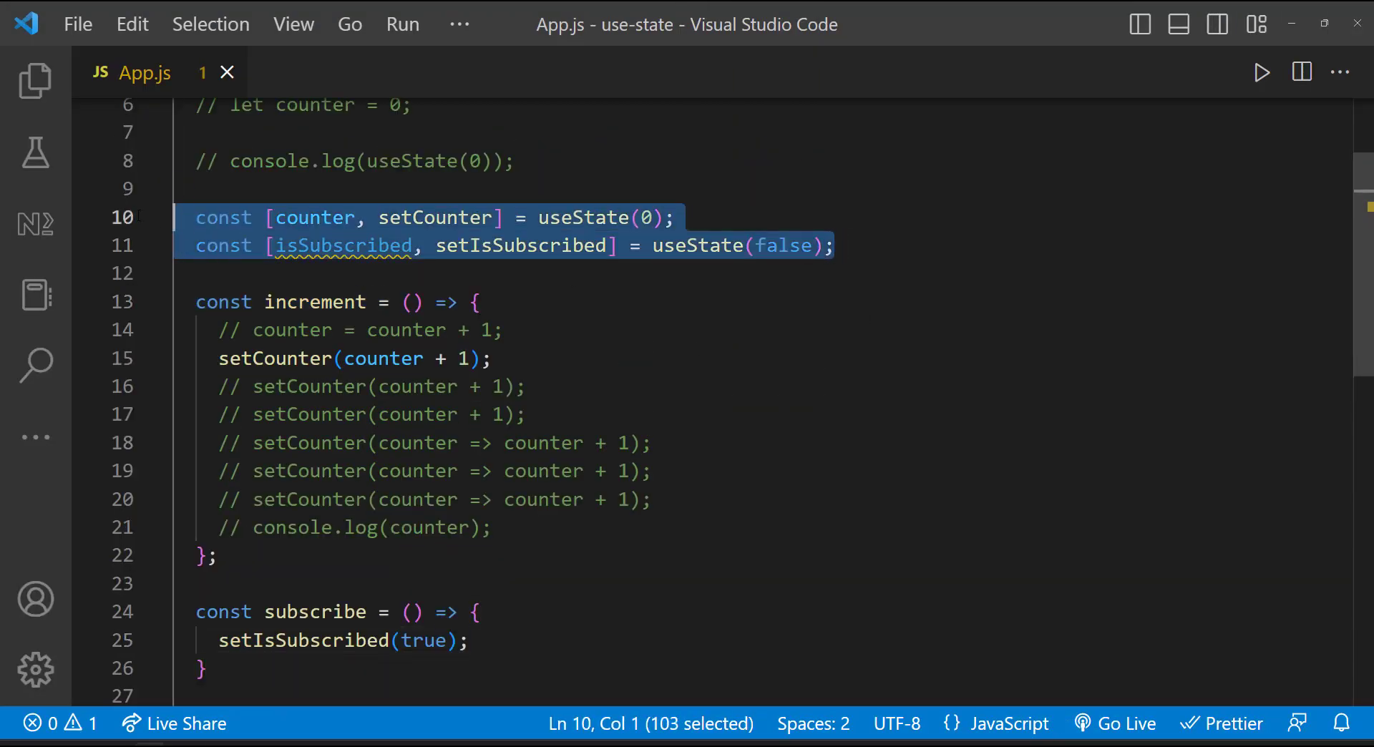
- Comment out both states and declare const [state, setState] = useState({counter: 0, isSubscribed: false})
{"action": "key", "text": "ctrl+/"}
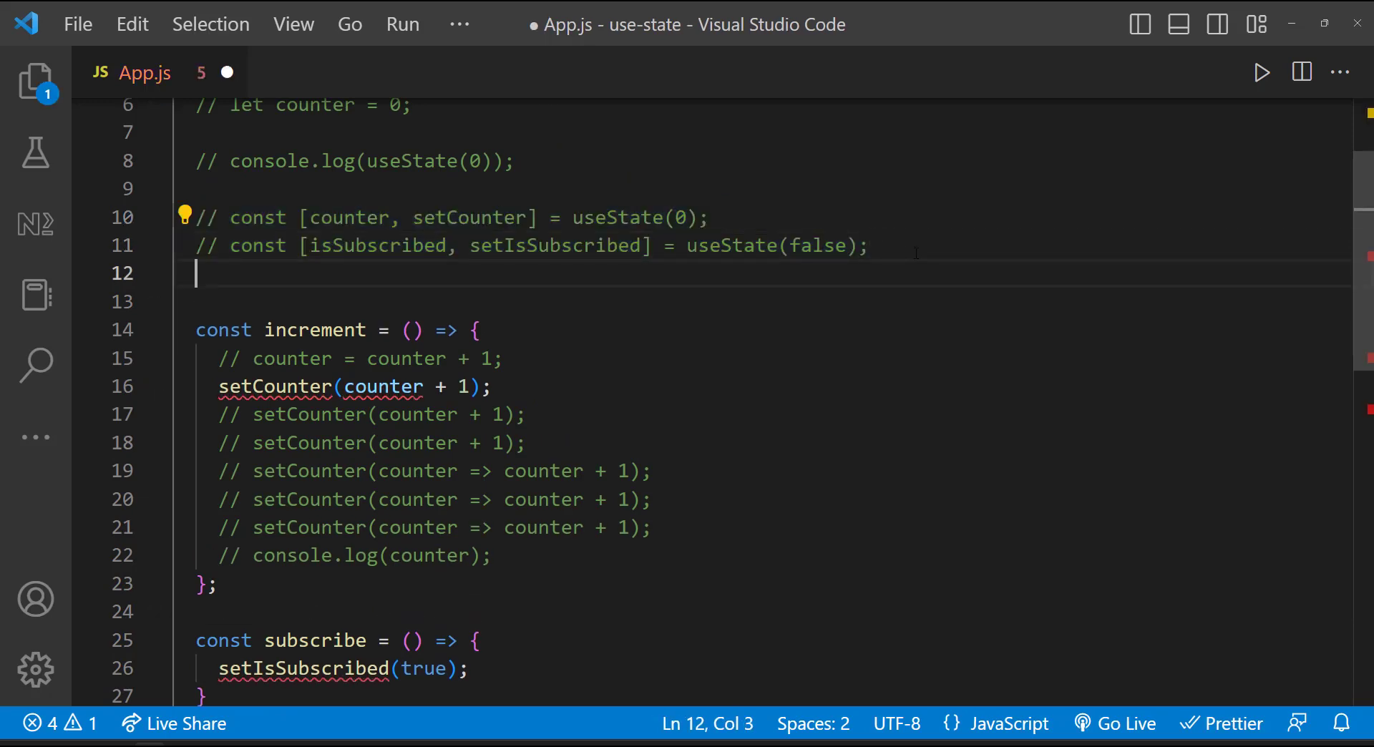
{"action": "type", "text": "const [state]"}
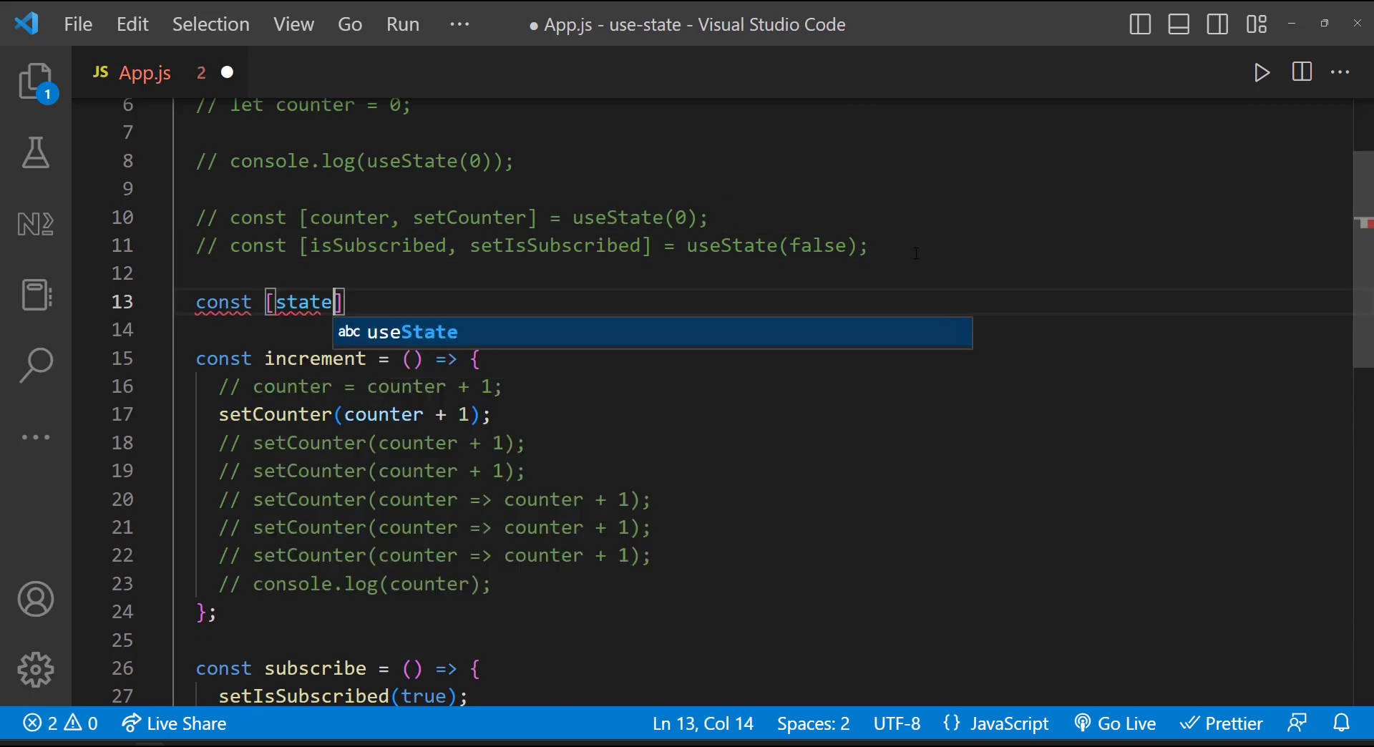
{"action": "type", "text": ", setState] = useState({"}
{"action": "type", "text": "c"}
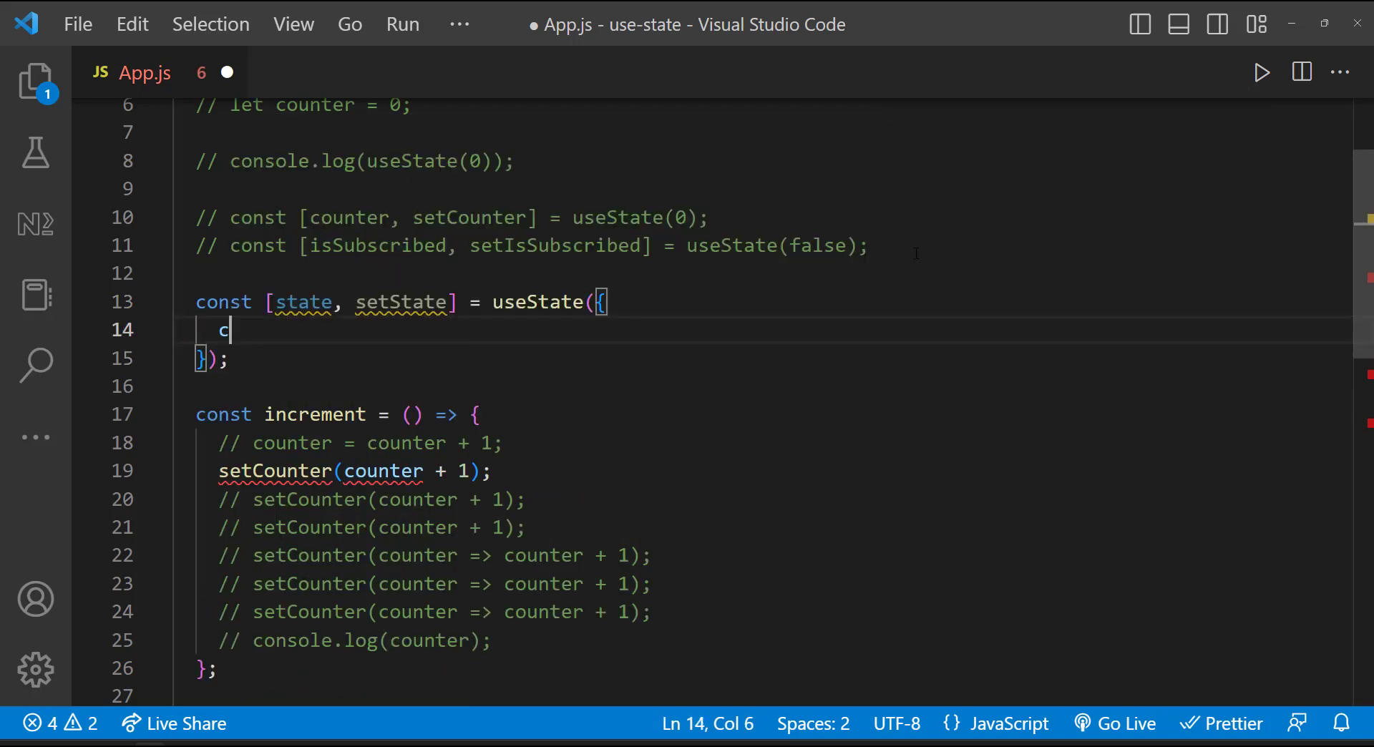
{"action": "type", "text": "ounter: 0,"}
{"action": "type", "text": "setState"}
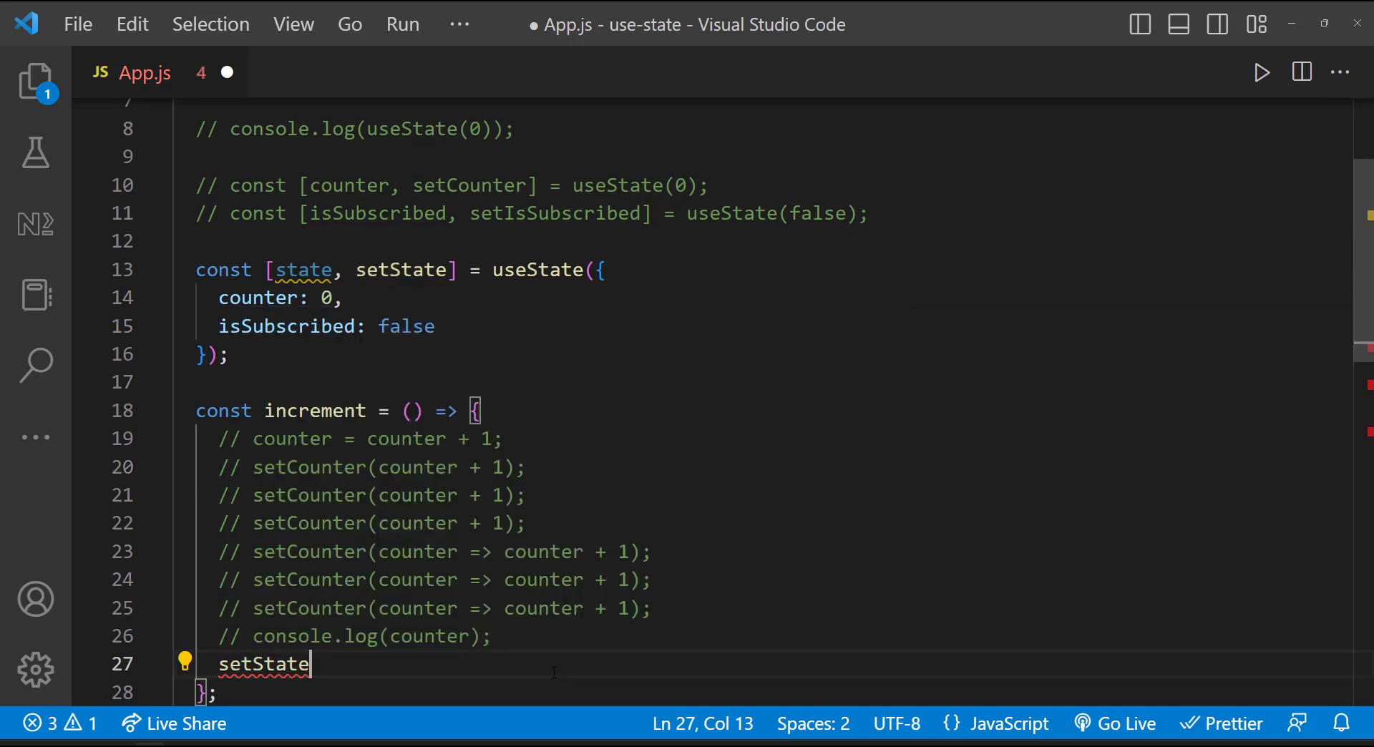
- Update handlers to setState with counter + 1 and isSubscribed: true, and display state.counter
{"action": "type", "text": "({counter: c"}
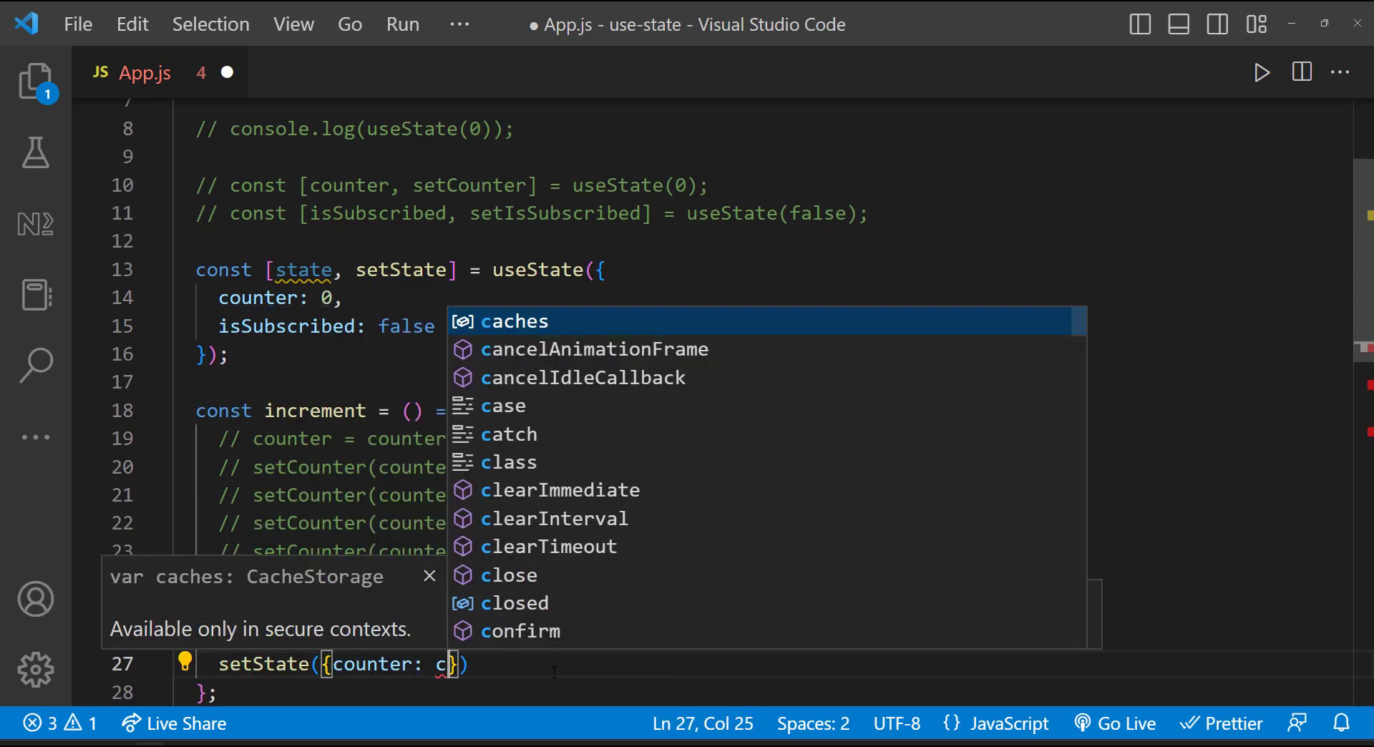
{"action": "type", "text": "ounter + 1"}
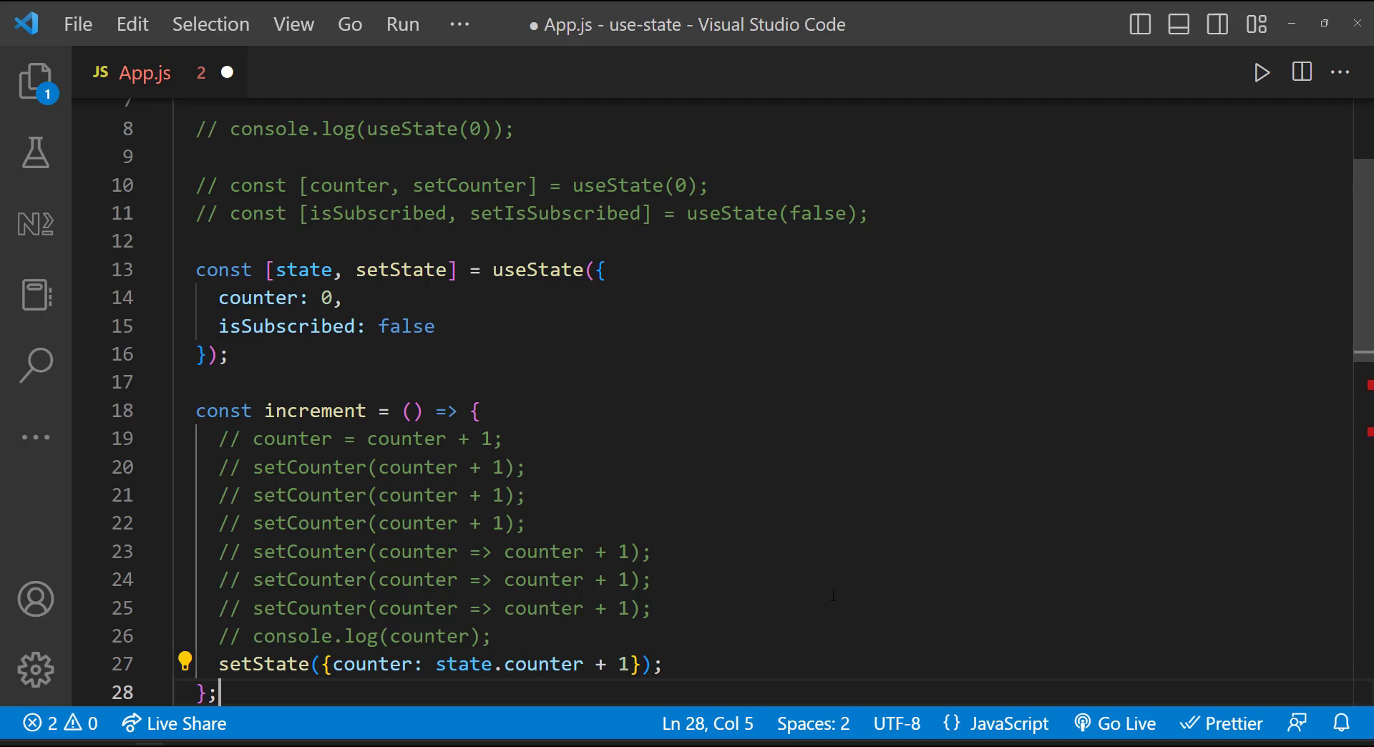
{"action": "scroll", "scroll_direction": "down", "scroll_amount": 3}
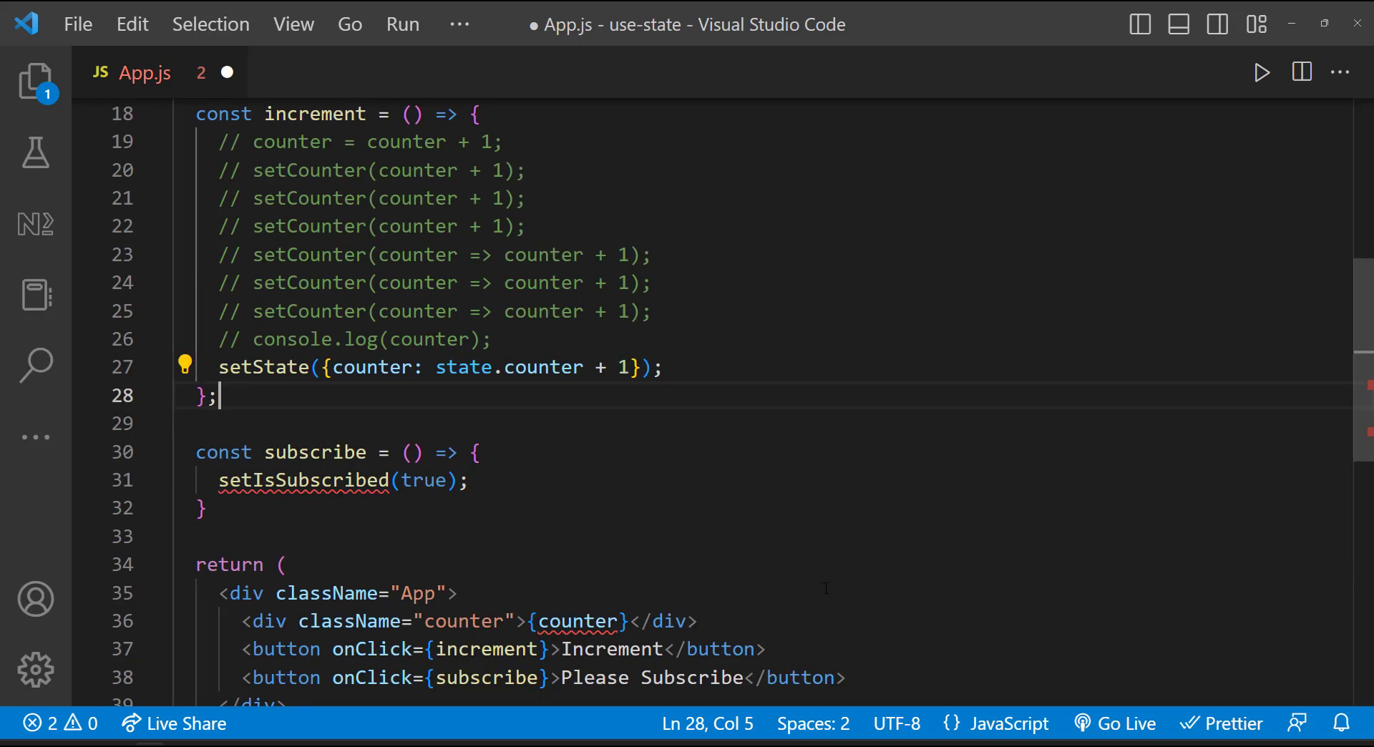
{"action": "type", "text": "state."}
{"action": "type", "text": "setState({"}
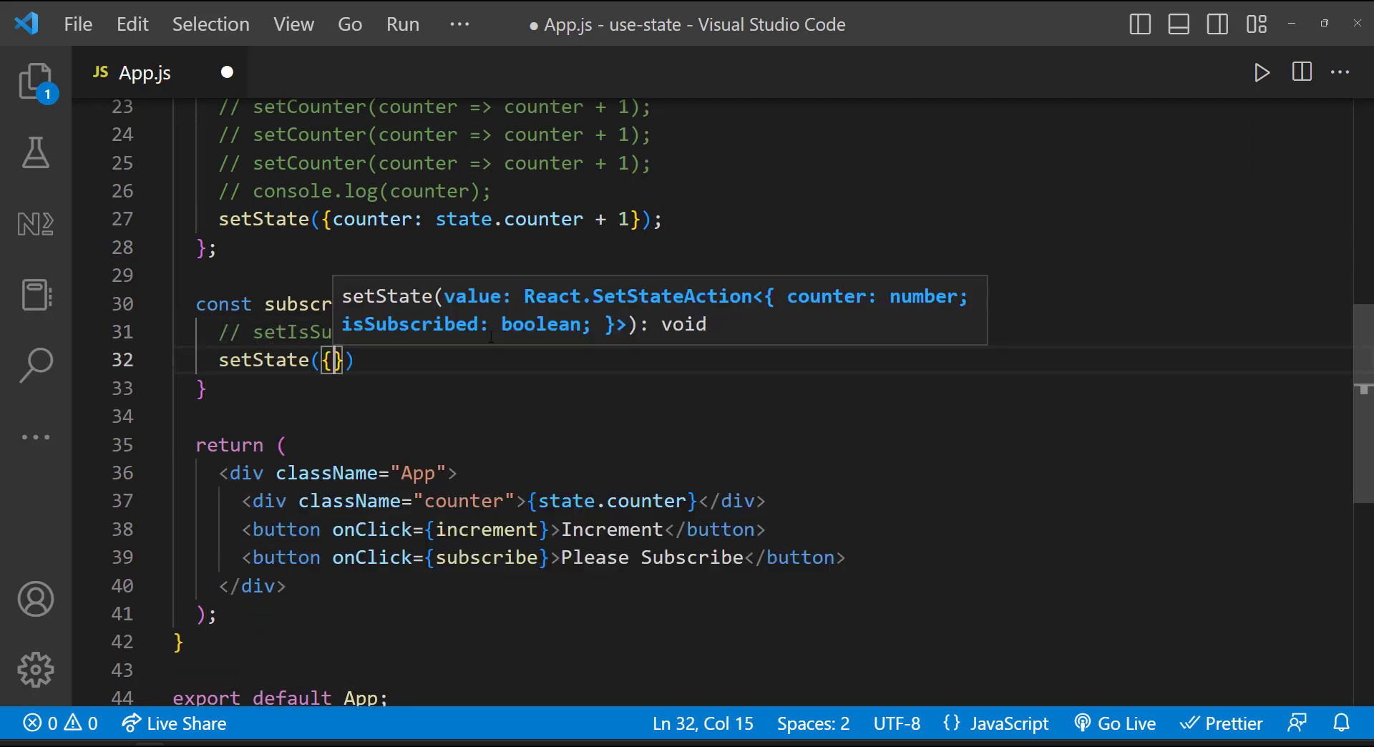
{"action": "type", "text": "isSubscribed: true"}
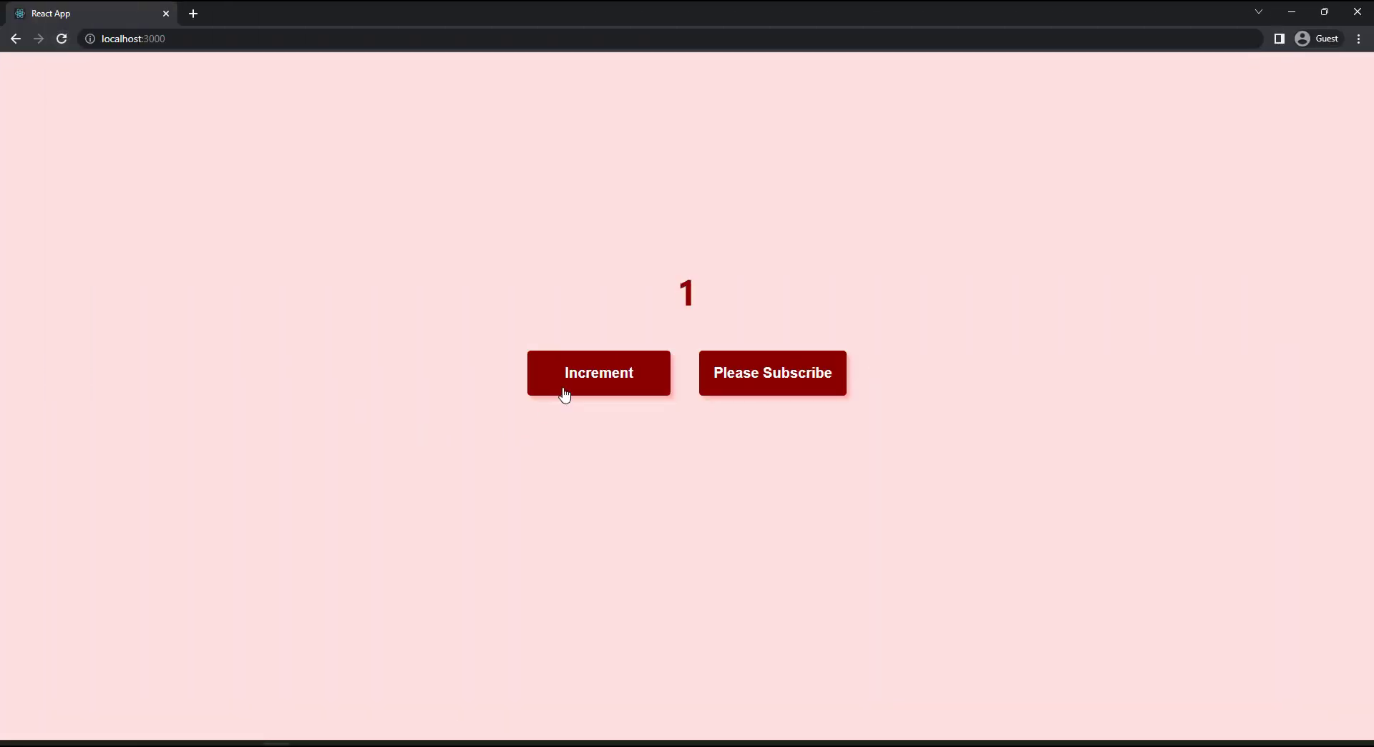
- Increment the counter in the browser up to 6 using the single state object
{"action": "left_click", "coordinate": [598, 373]}
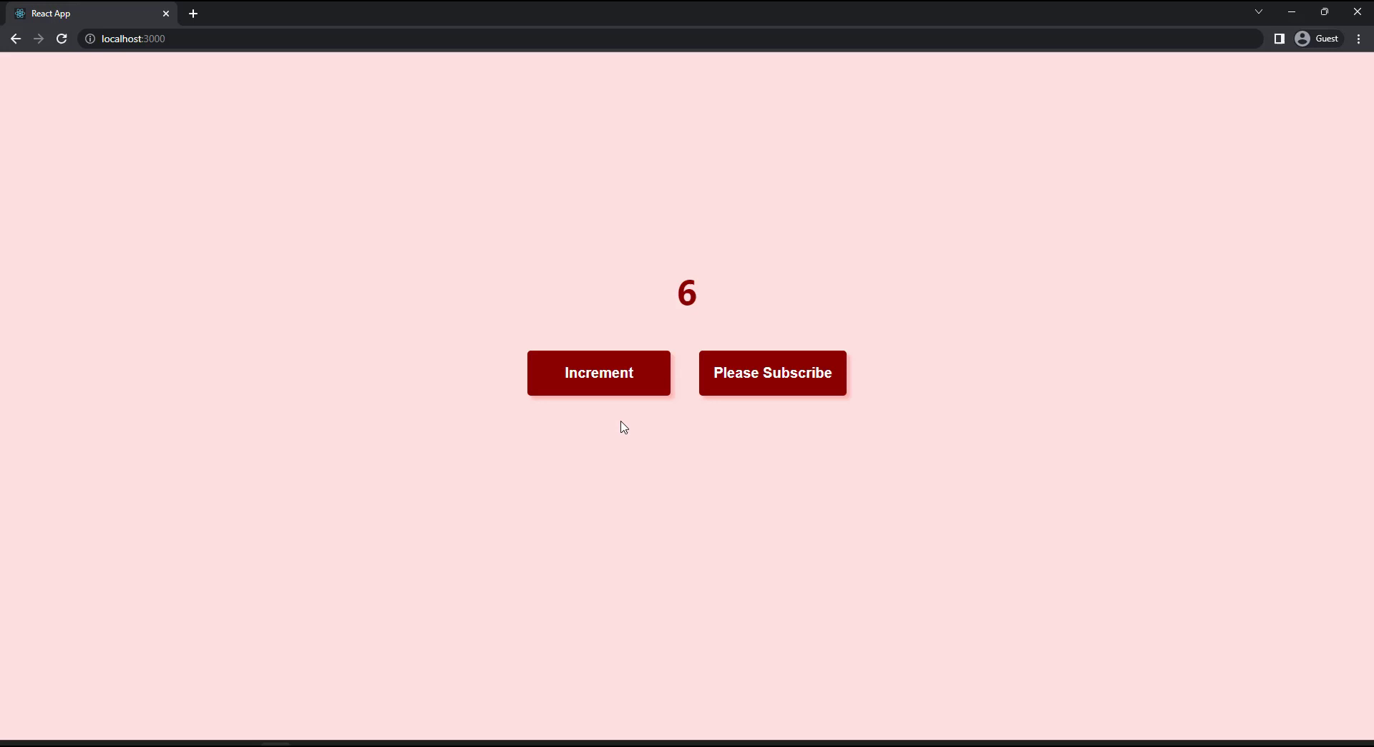
{"action": "mouse_move", "coordinate": [799, 361]}
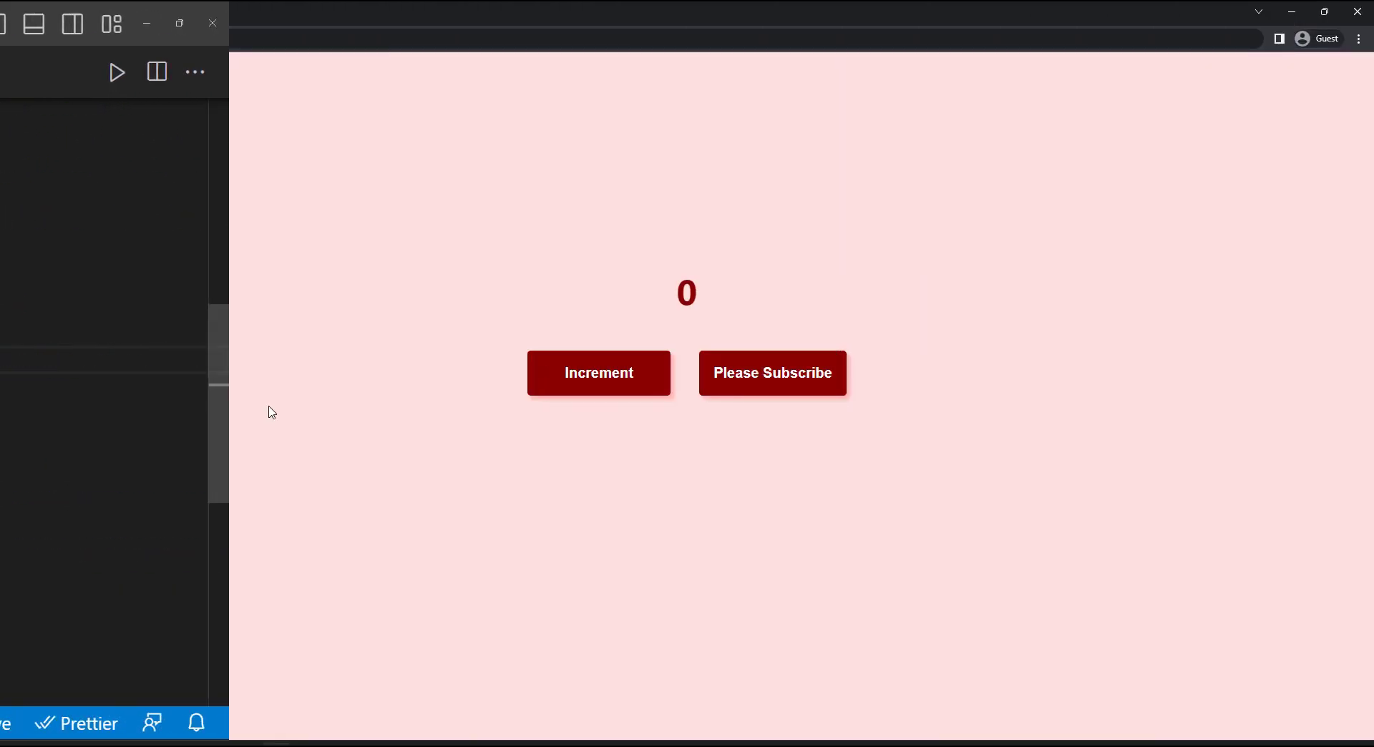
{"action": "left_click", "coordinate": [598, 374]}
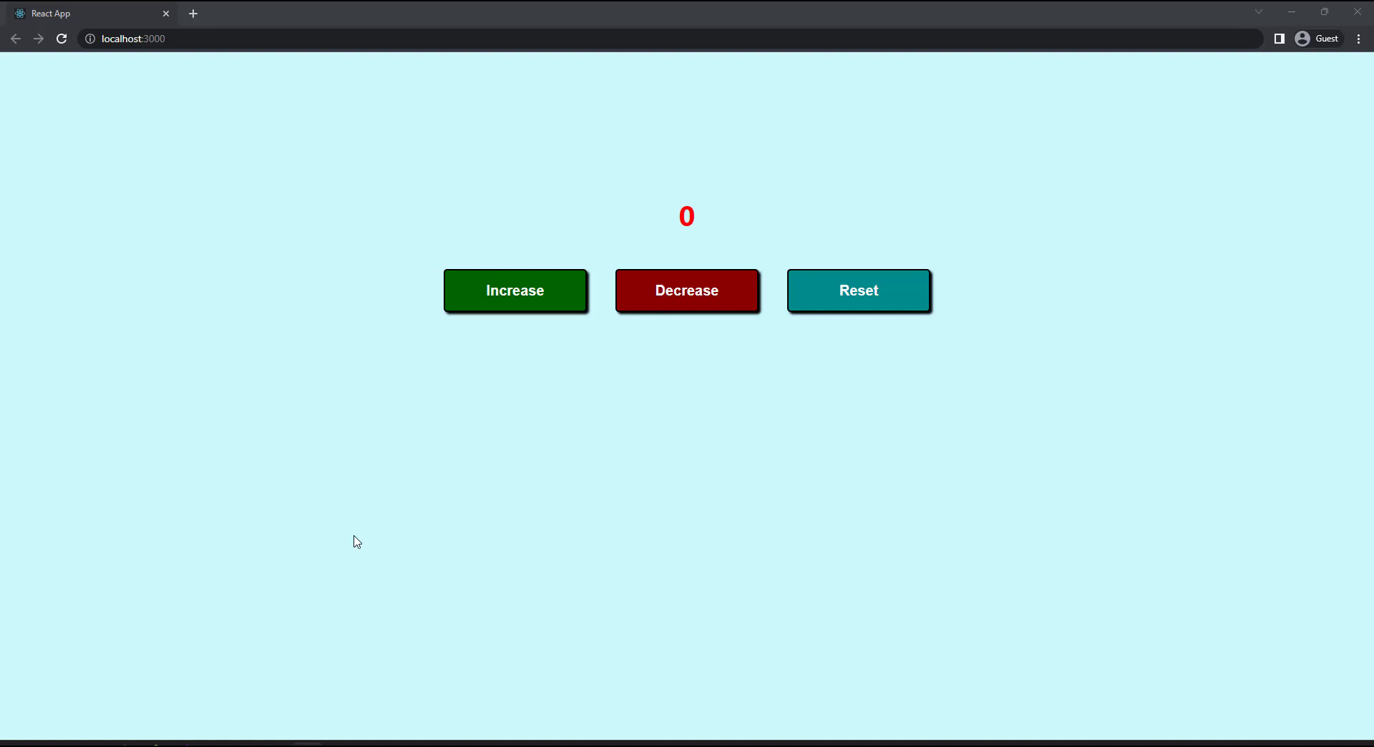
{"action": "mouse_move", "coordinate": [491, 312]}
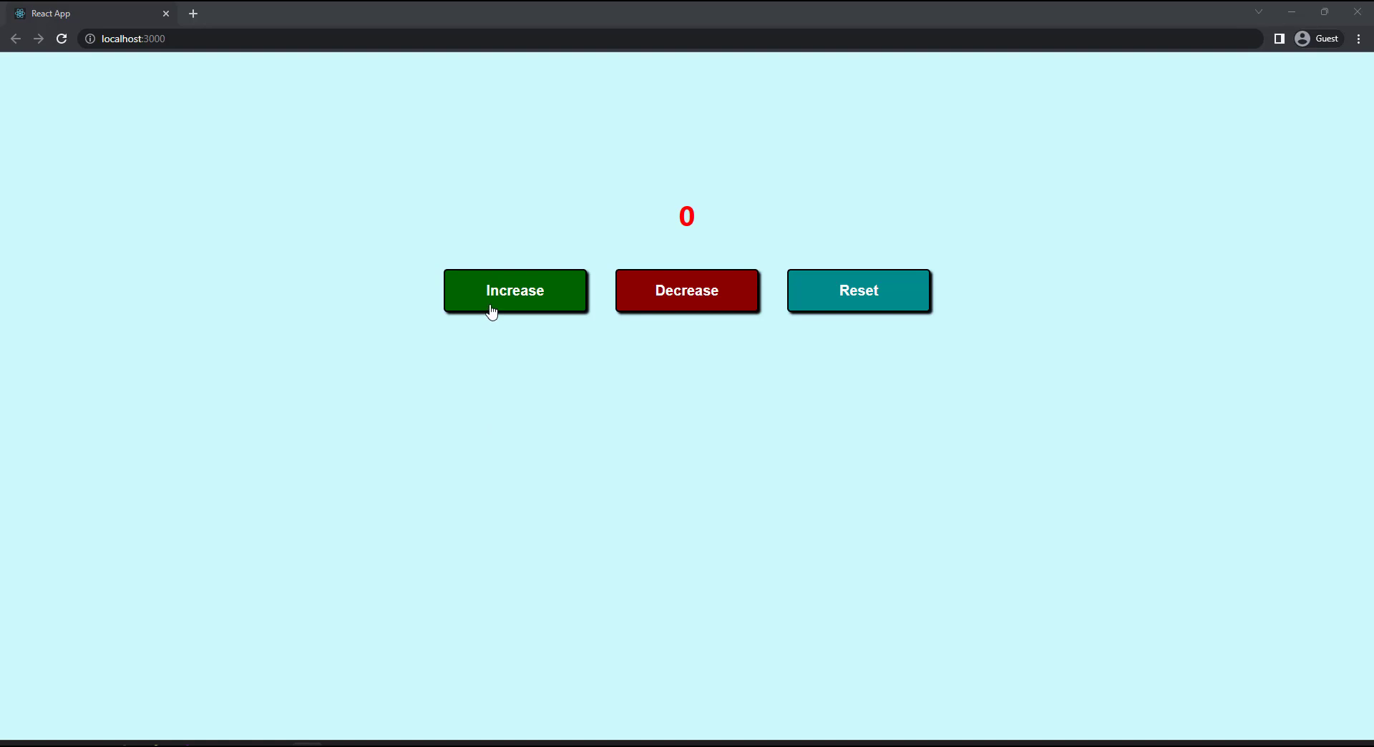
- Raise the count to 7, lower it to 3, then reset it to 0
{"action": "left_click", "coordinate": [515, 291]}
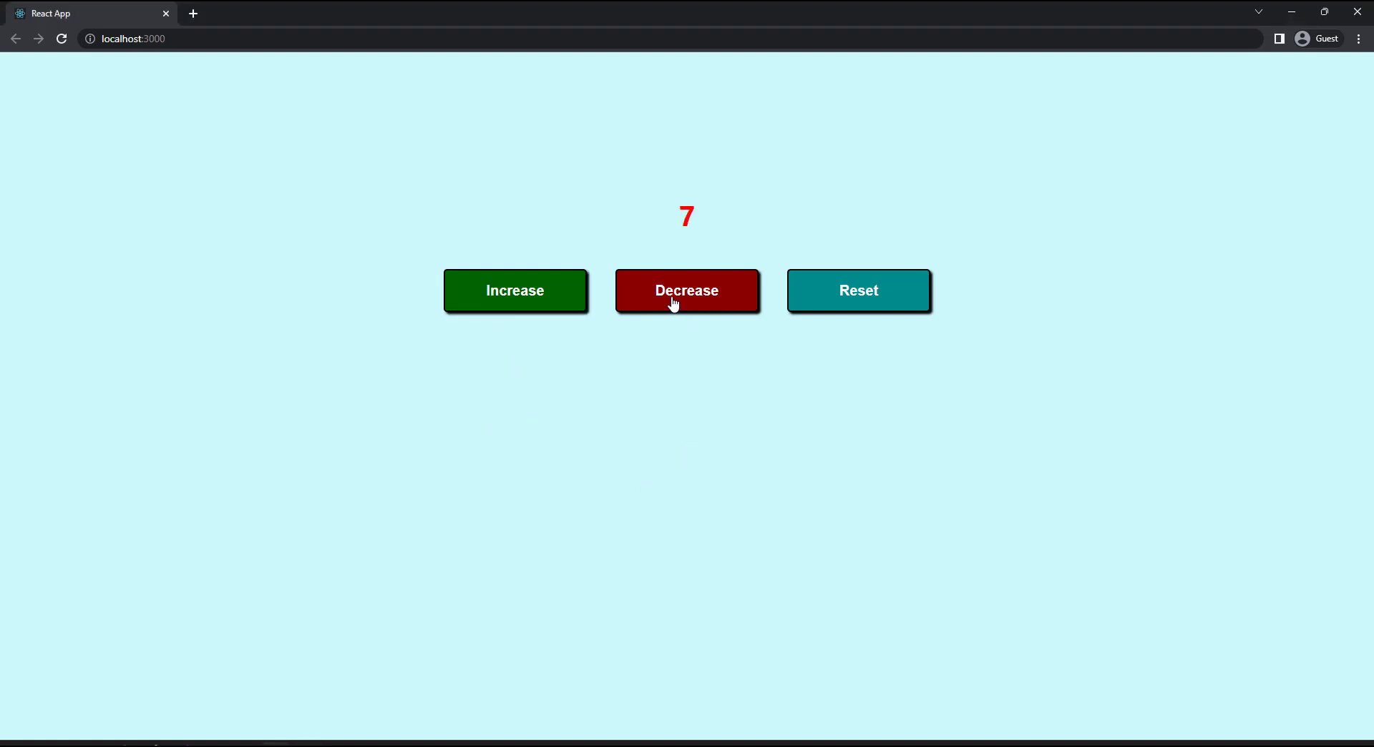
{"action": "left_click", "coordinate": [687, 291]}
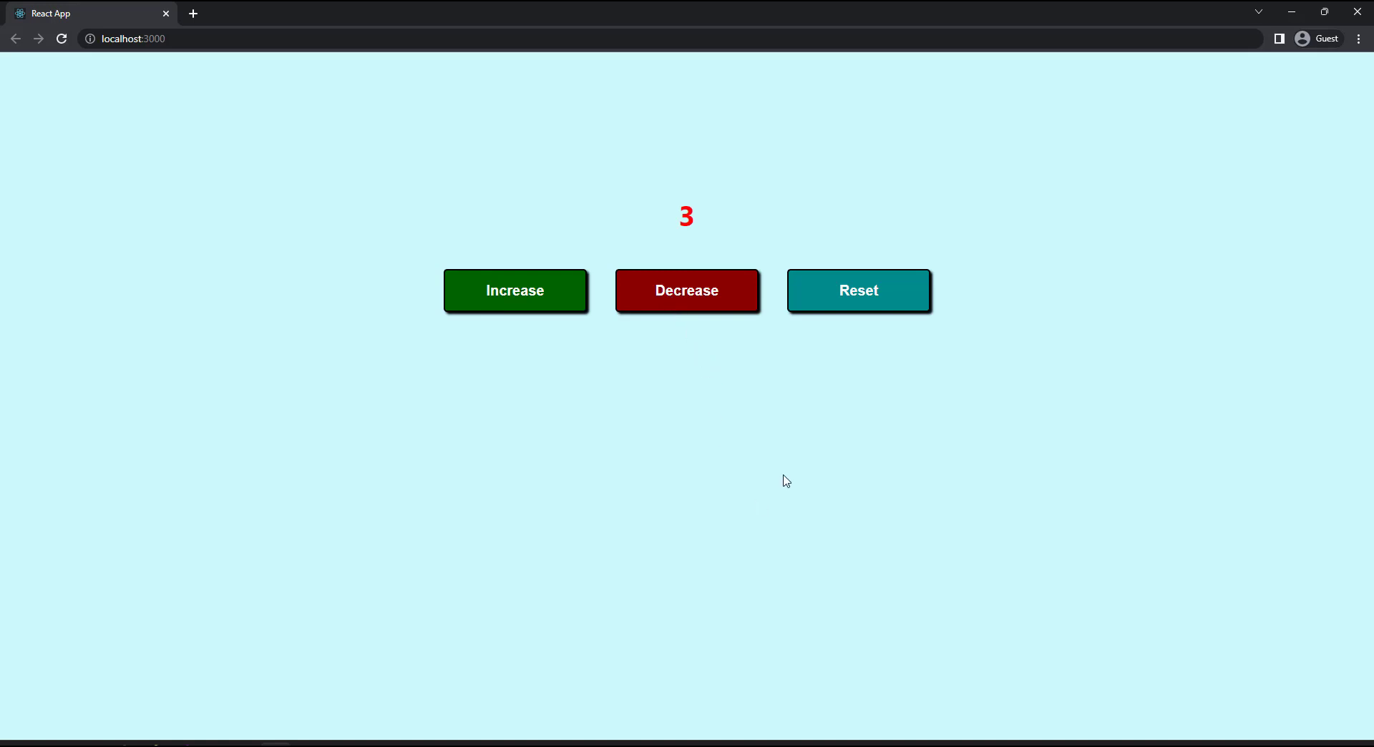
{"action": "left_click", "coordinate": [859, 291]}
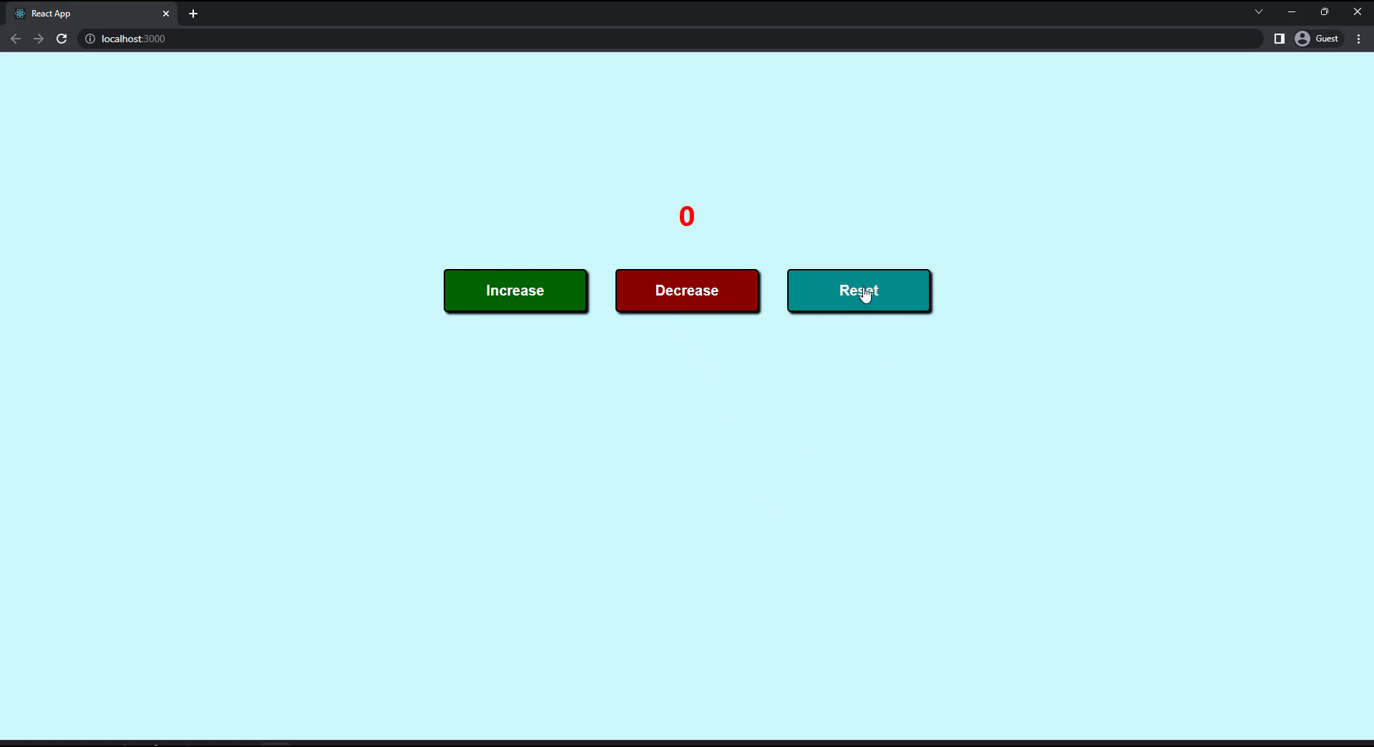
{"action": "mouse_move", "coordinate": [906, 440]}
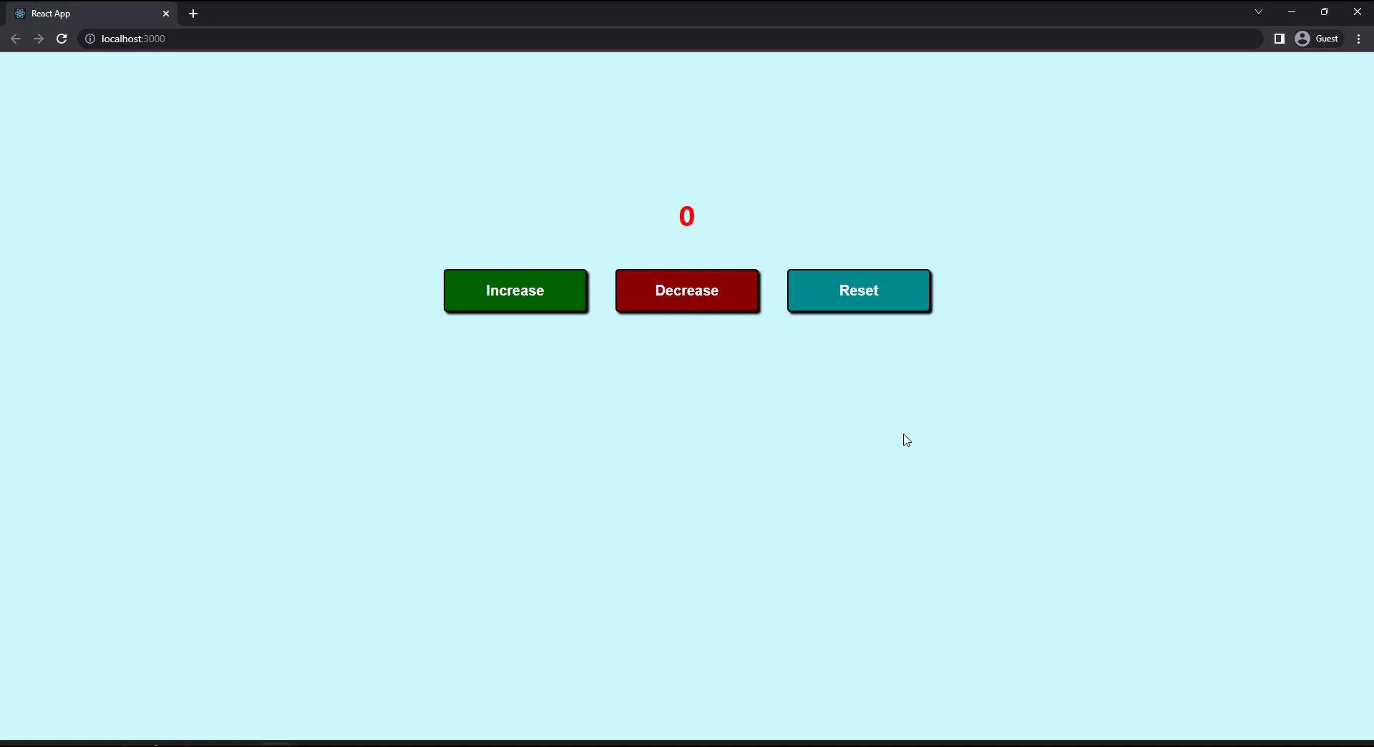